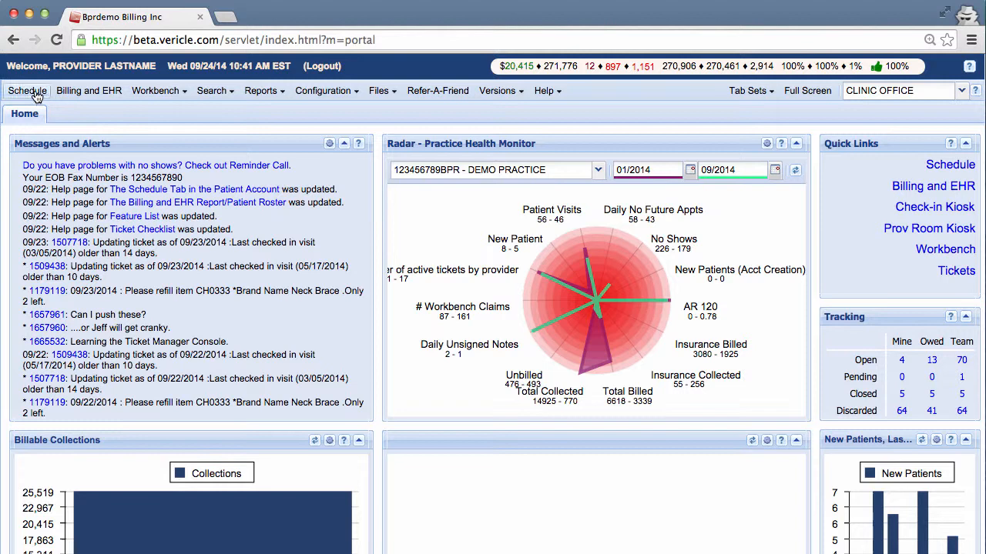
Step: Start a new off-block at the 4:30 PM slot on the provider day schedule
{"action": "left_click", "coordinate": [28, 89]}
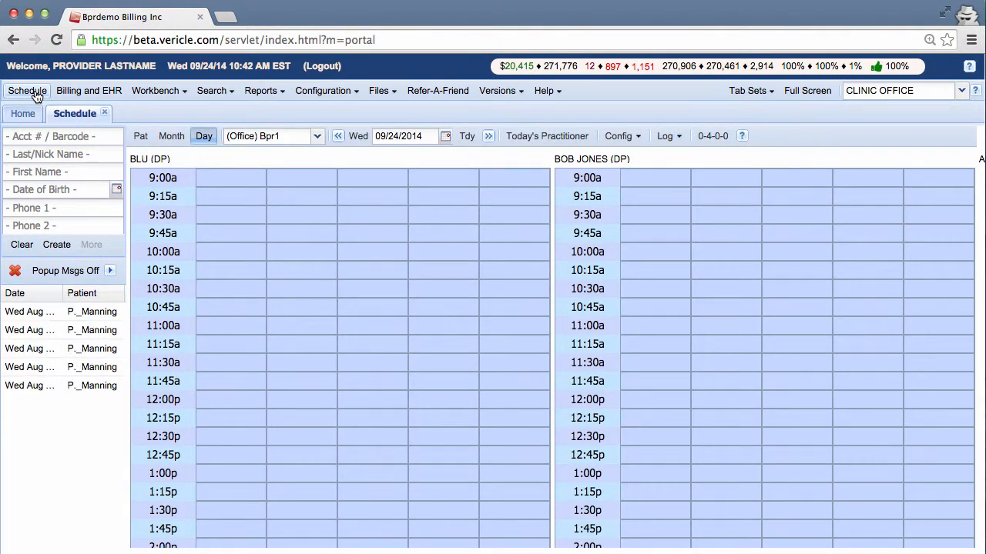
{"action": "mouse_move", "coordinate": [269, 327]}
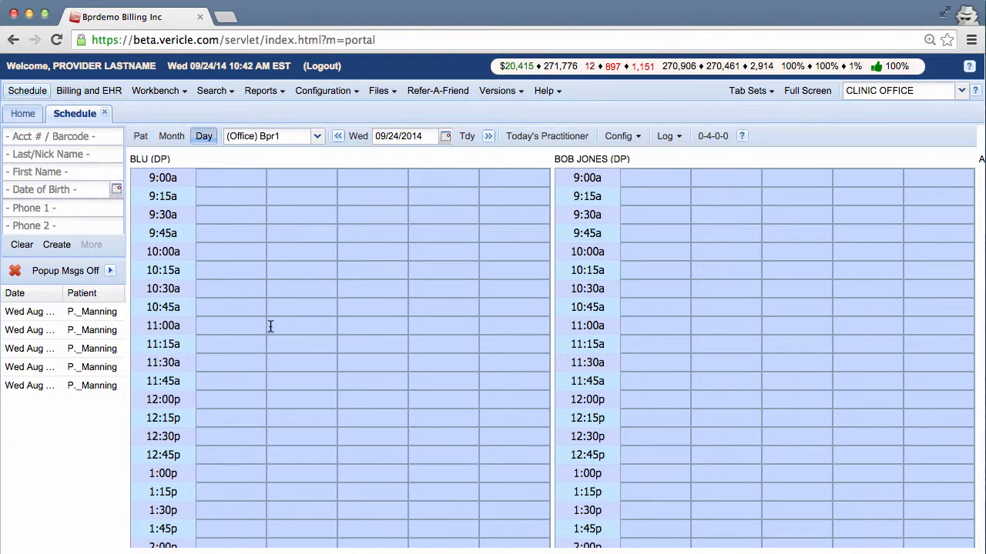
{"action": "scroll", "scroll_direction": "down", "scroll_amount": 3}
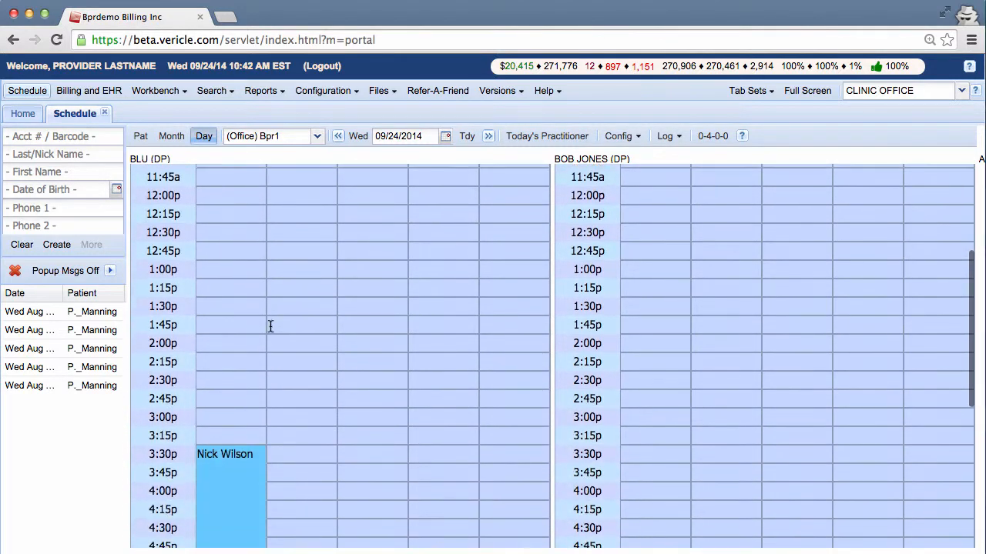
{"action": "left_click", "coordinate": [649, 277]}
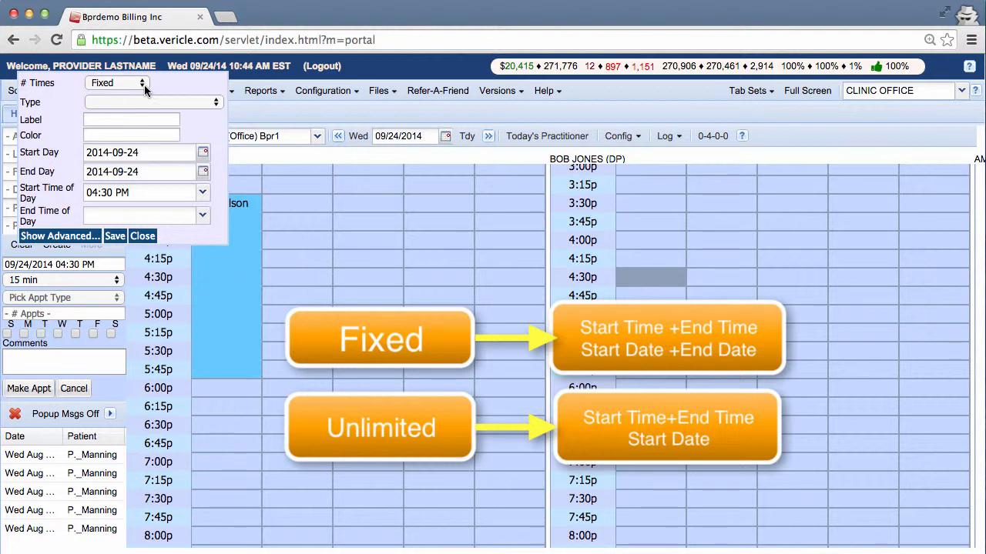
Step: Review the # Times repeat choices keeping Fixed, then view the list of block types
{"action": "left_click", "coordinate": [115, 83]}
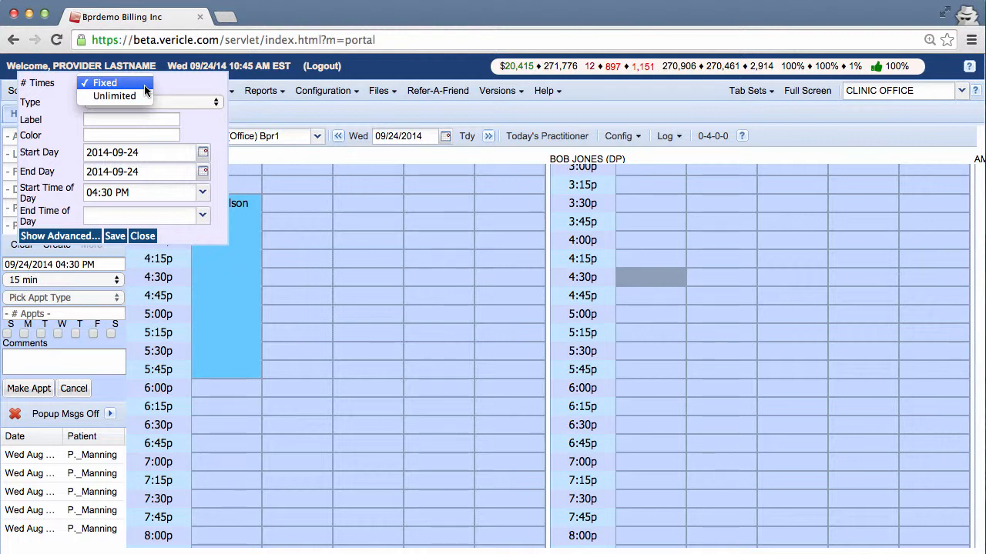
{"action": "left_click", "coordinate": [105, 83]}
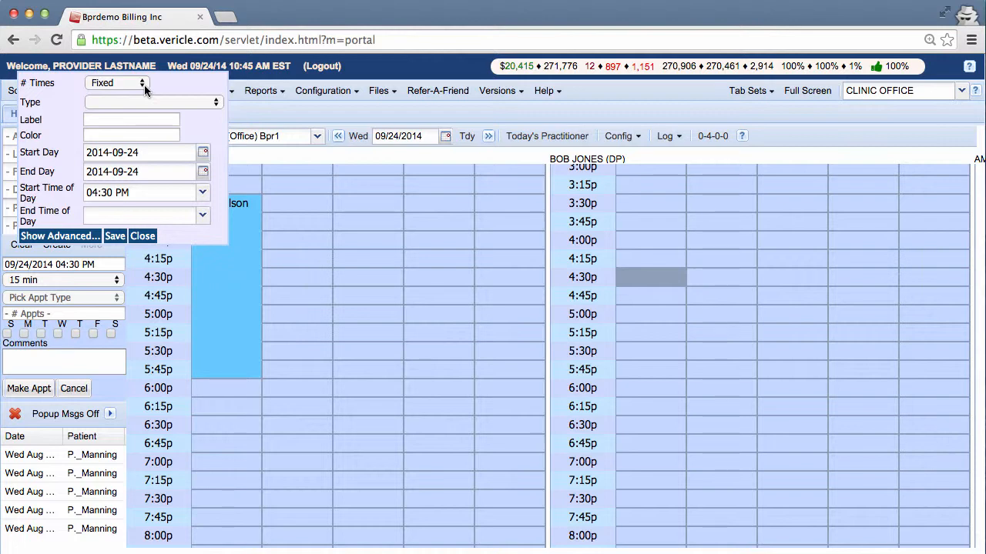
{"action": "mouse_move", "coordinate": [154, 102]}
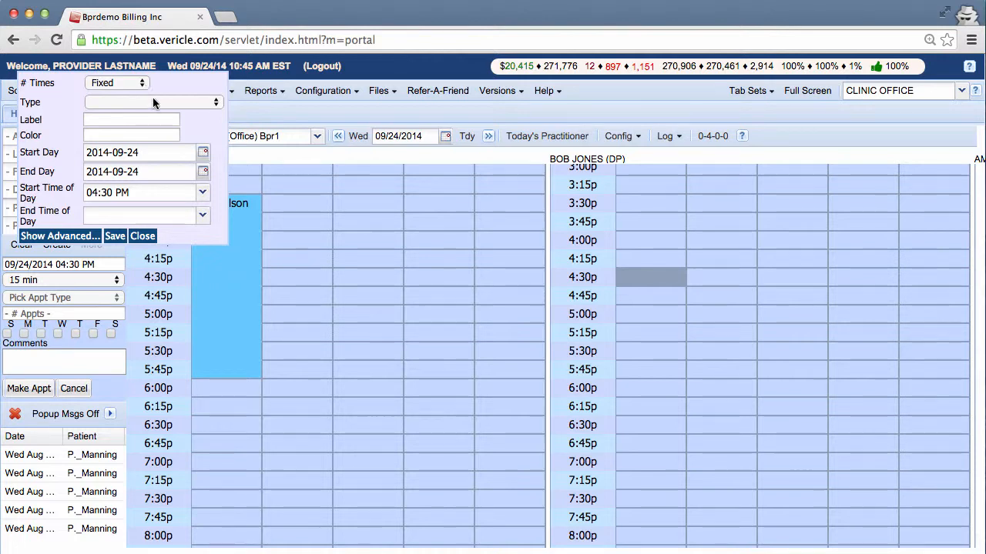
{"action": "left_click", "coordinate": [151, 101]}
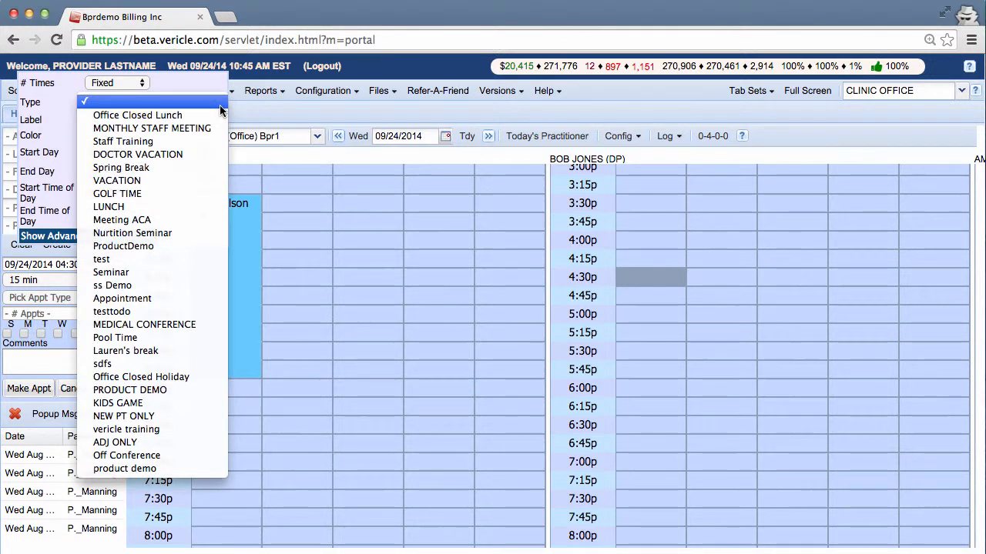
{"action": "mouse_move", "coordinate": [137, 114]}
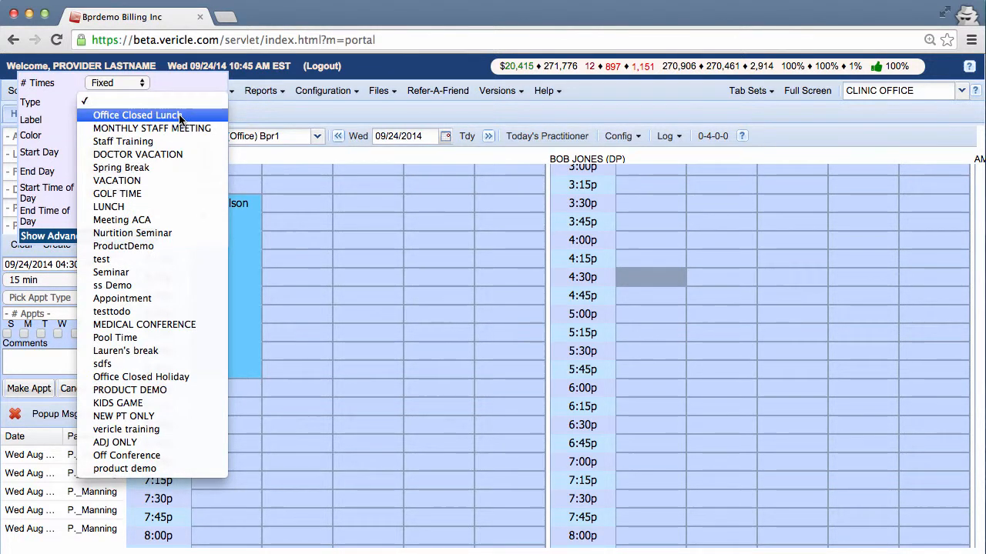
{"action": "mouse_move", "coordinate": [284, 117]}
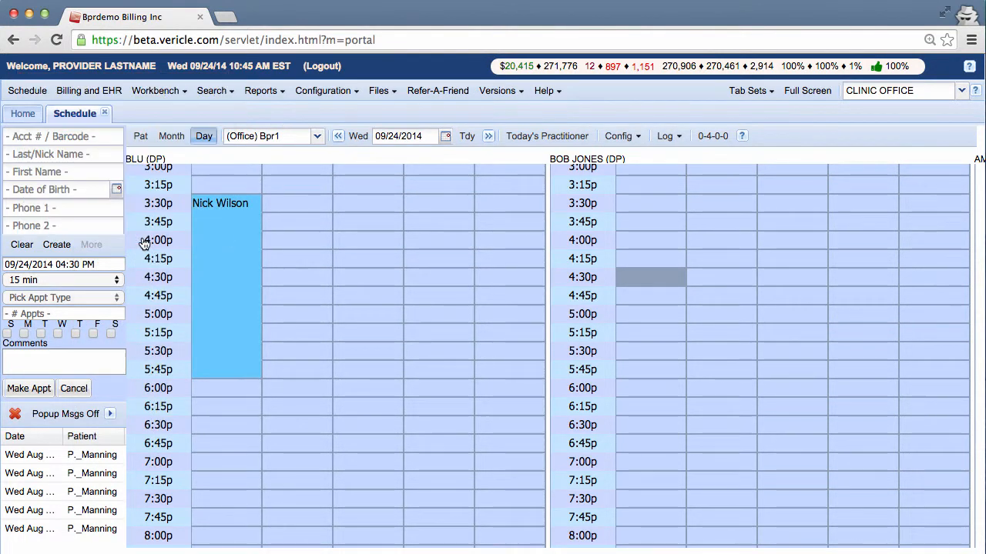
{"action": "mouse_move", "coordinate": [326, 96]}
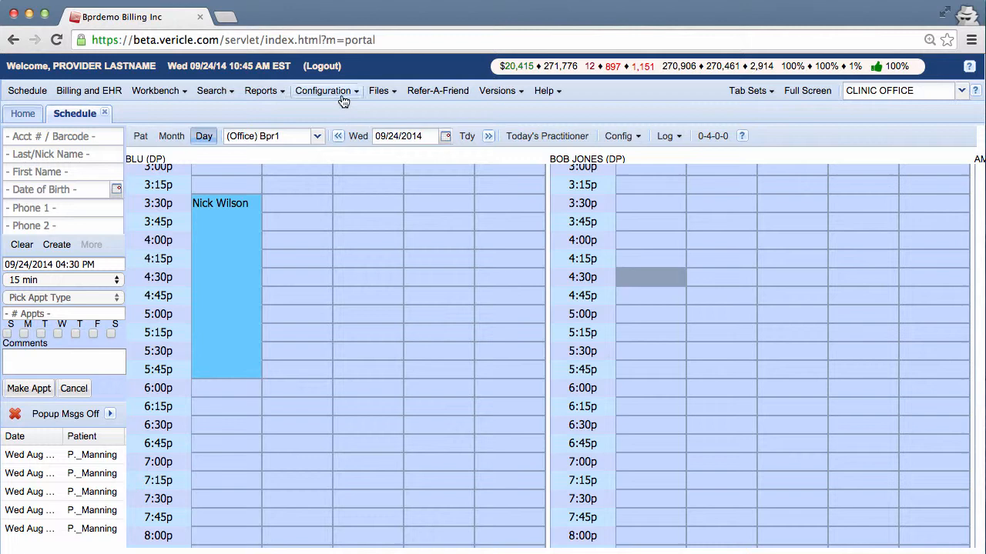
Step: Go to Configuration > Practice > Schedule and show the Provider Todo Types list
{"action": "left_click", "coordinate": [324, 90]}
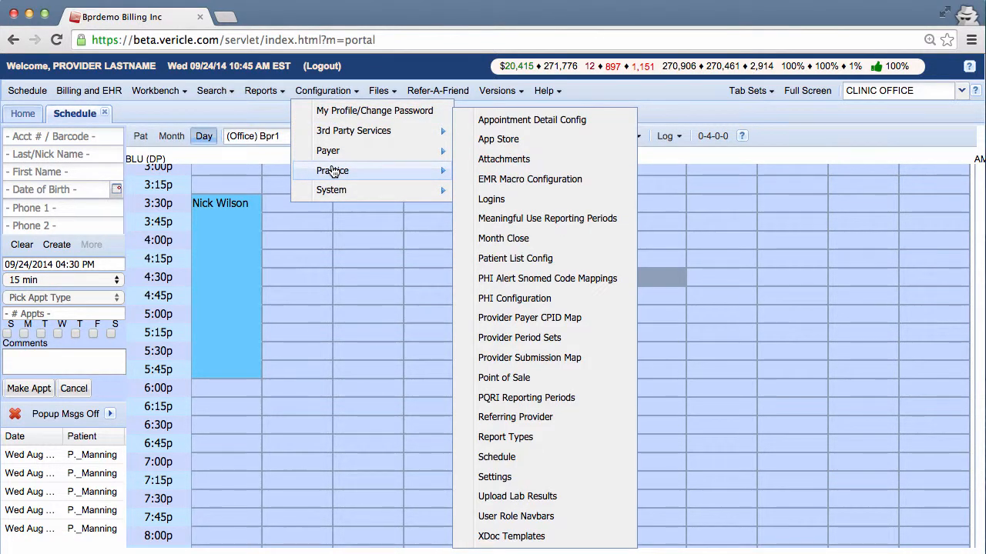
{"action": "mouse_move", "coordinate": [526, 455]}
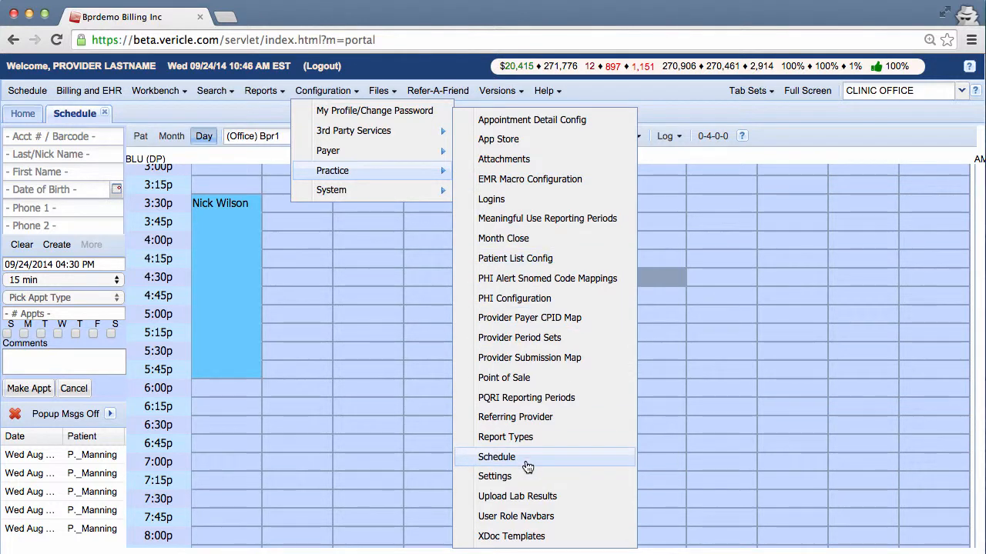
{"action": "left_click", "coordinate": [496, 456]}
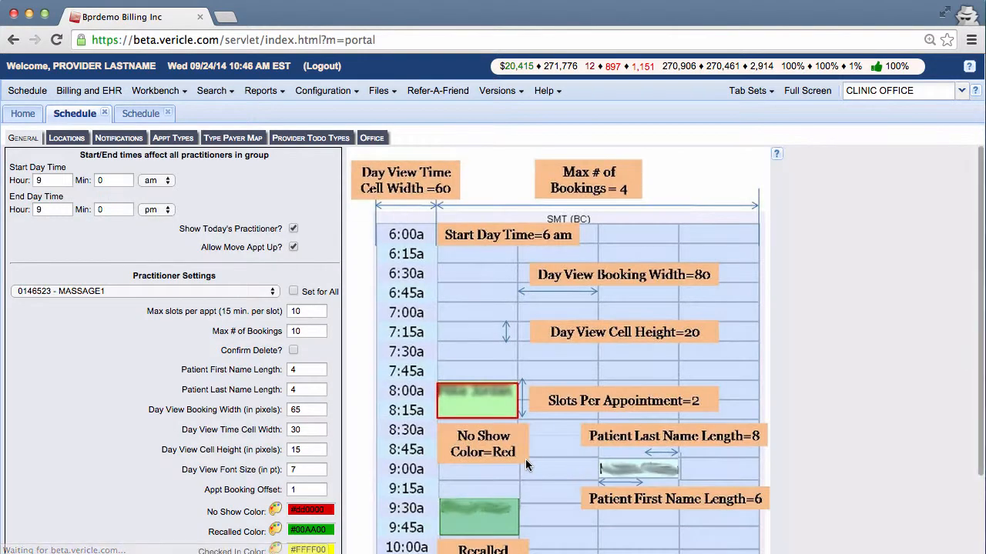
{"action": "mouse_move", "coordinate": [342, 243]}
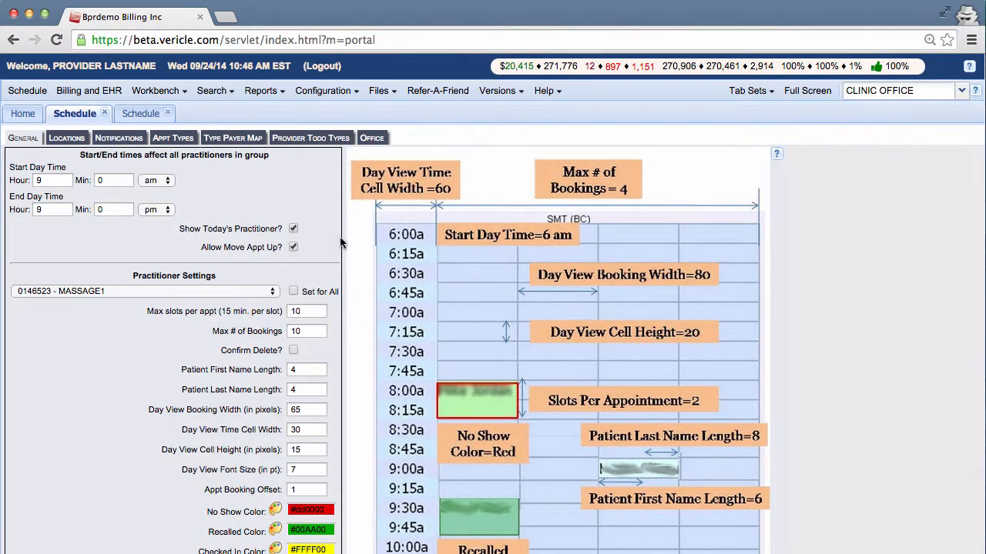
{"action": "left_click", "coordinate": [311, 138]}
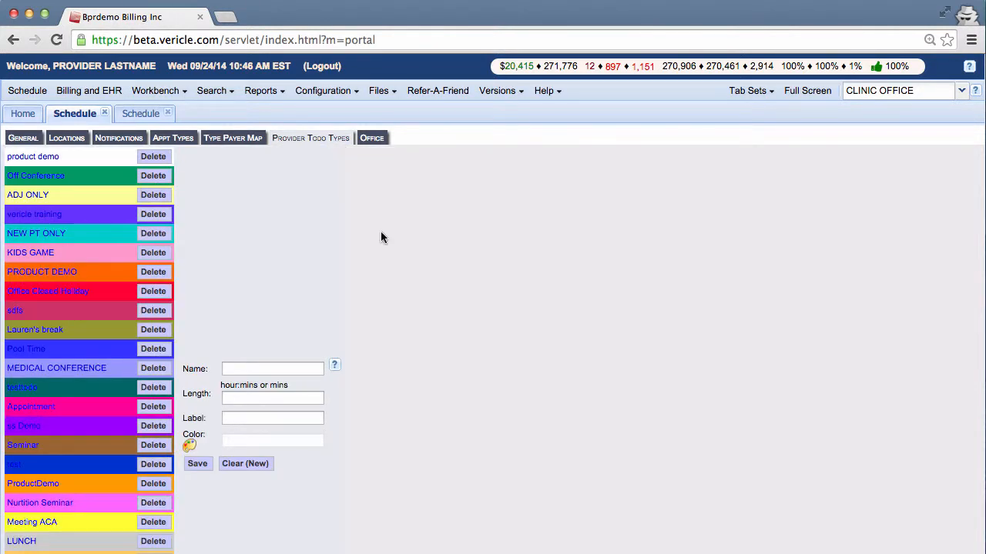
{"action": "mouse_move", "coordinate": [502, 345]}
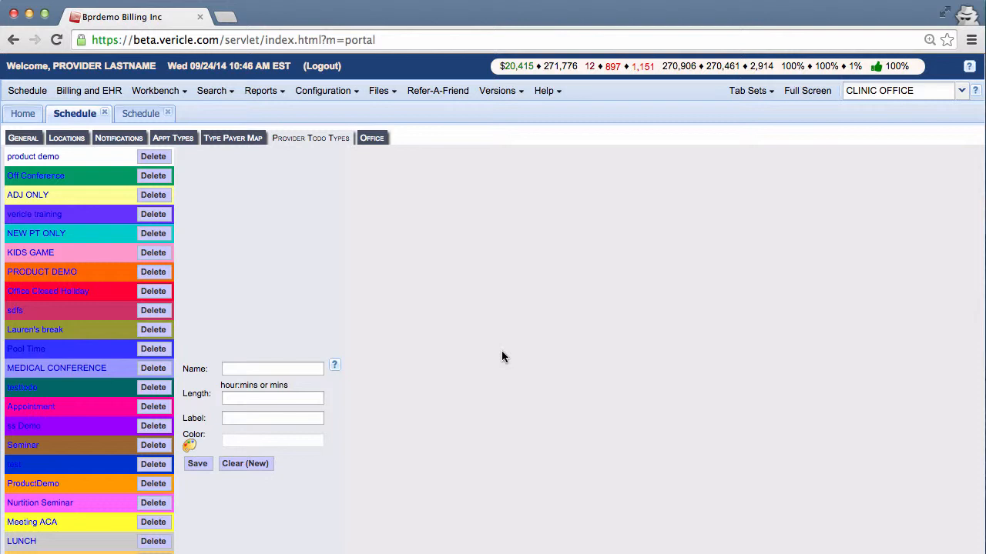
{"action": "mouse_move", "coordinate": [460, 385]}
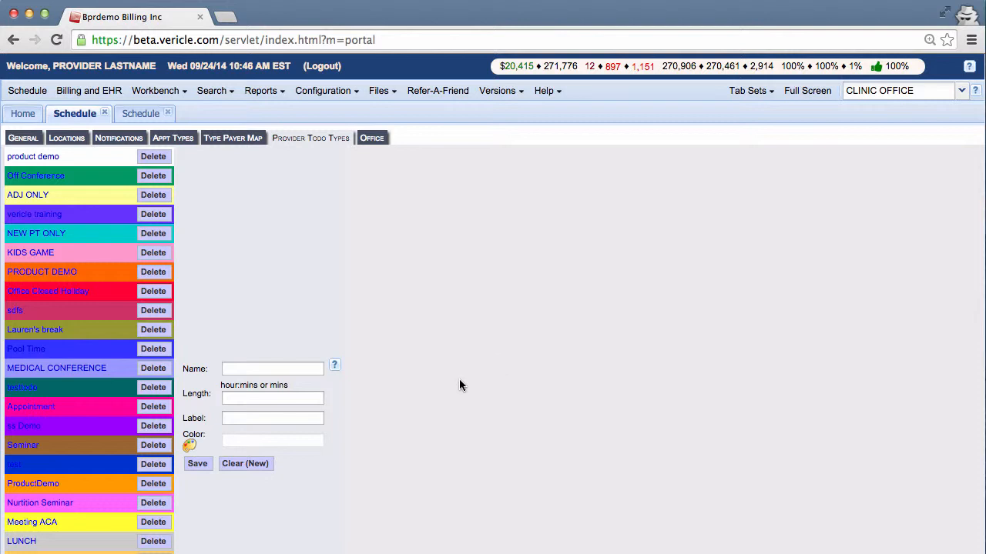
{"action": "mouse_move", "coordinate": [388, 402]}
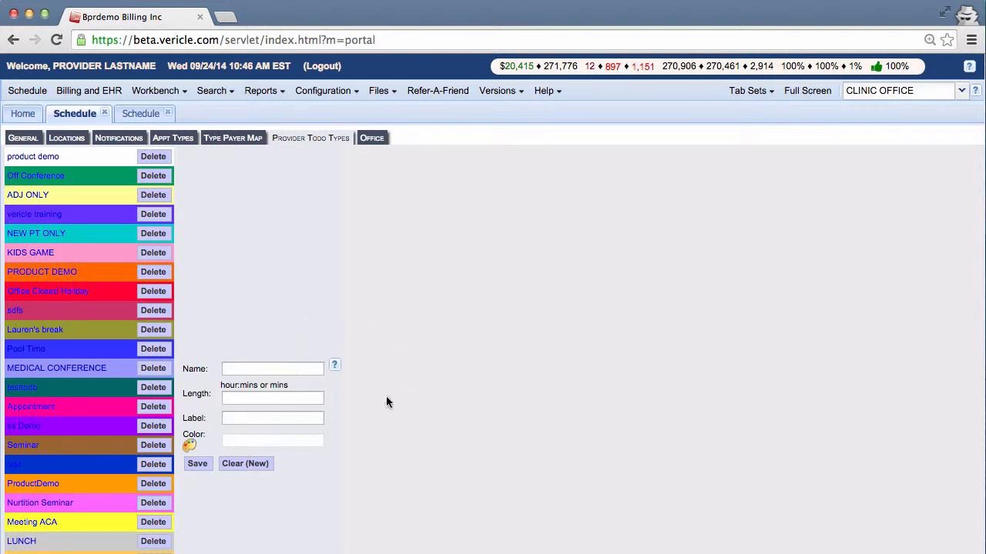
{"action": "mouse_move", "coordinate": [333, 369]}
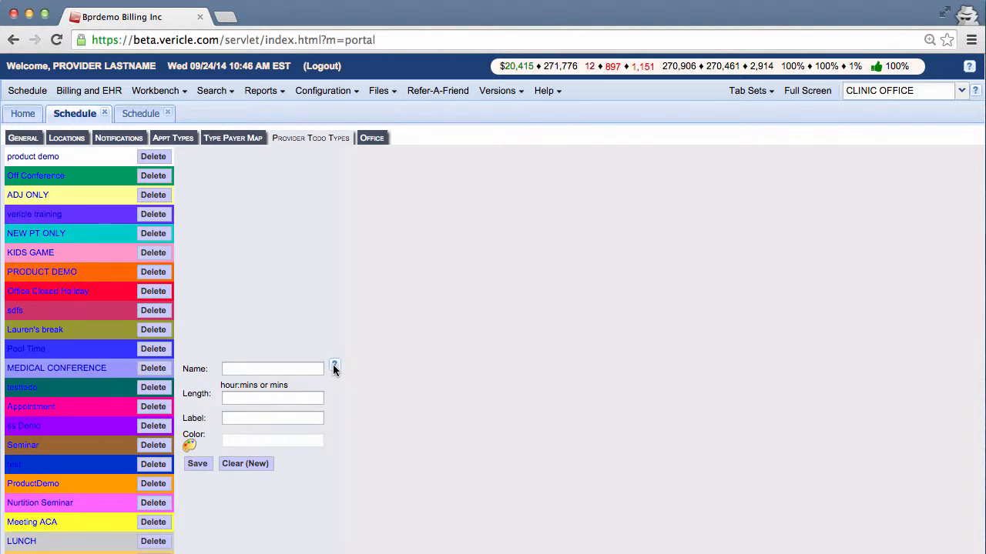
Step: Bring up the help page about provider to-do types
{"action": "left_click", "coordinate": [334, 365]}
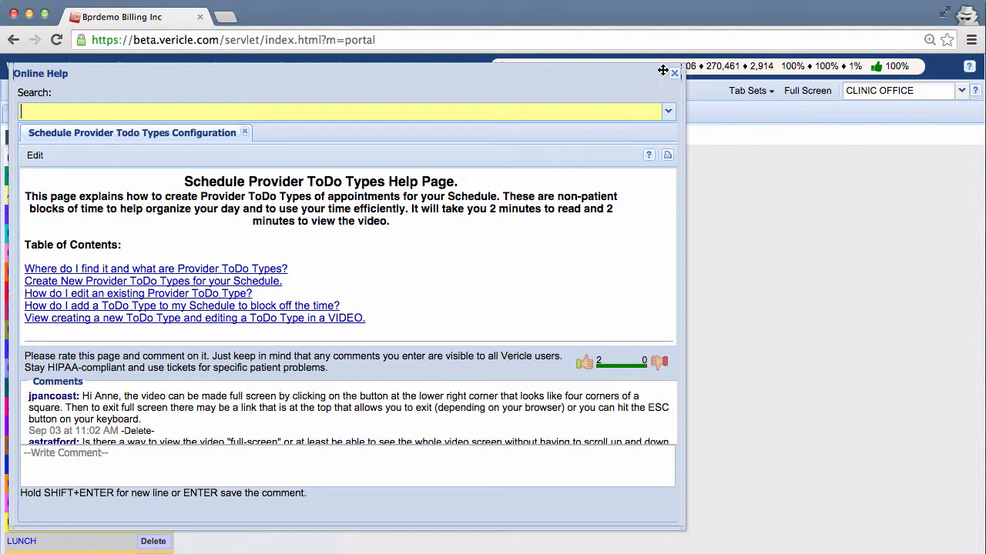
{"action": "left_click", "coordinate": [675, 72]}
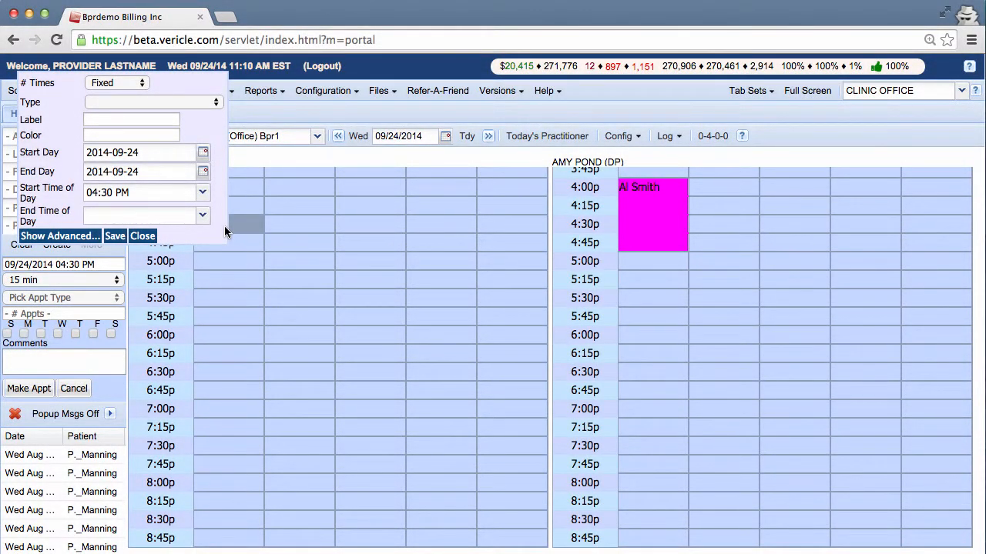
{"action": "mouse_move", "coordinate": [216, 123]}
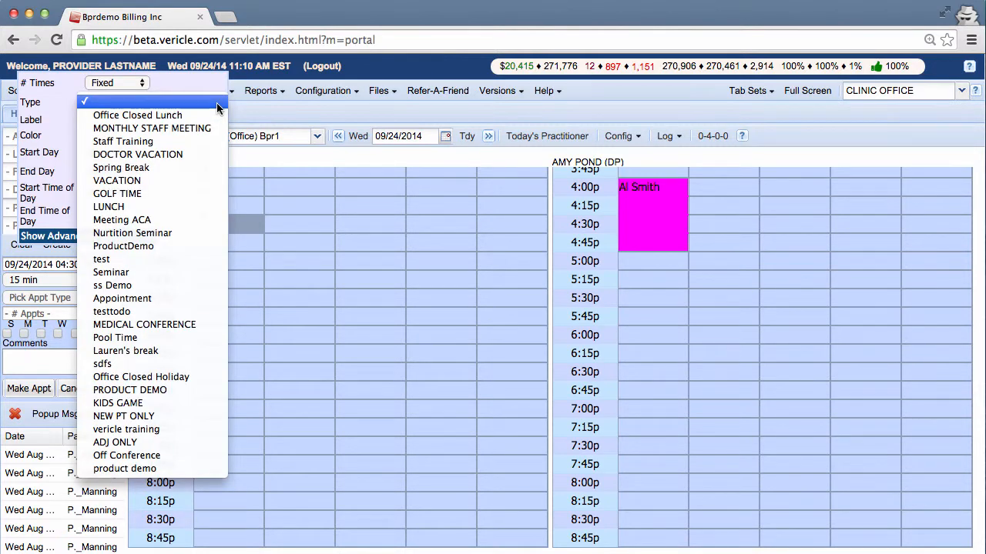
{"action": "mouse_move", "coordinate": [117, 180]}
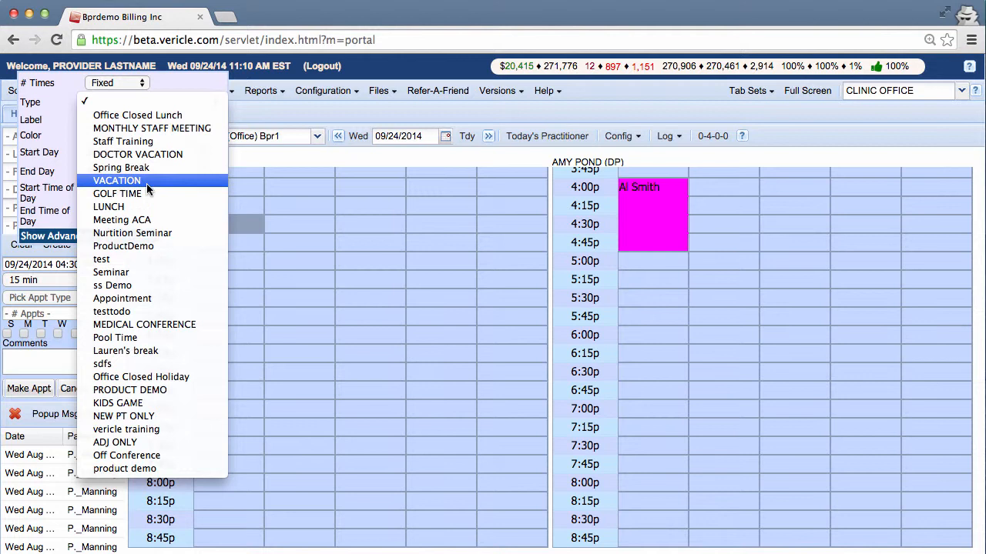
{"action": "mouse_move", "coordinate": [117, 195]}
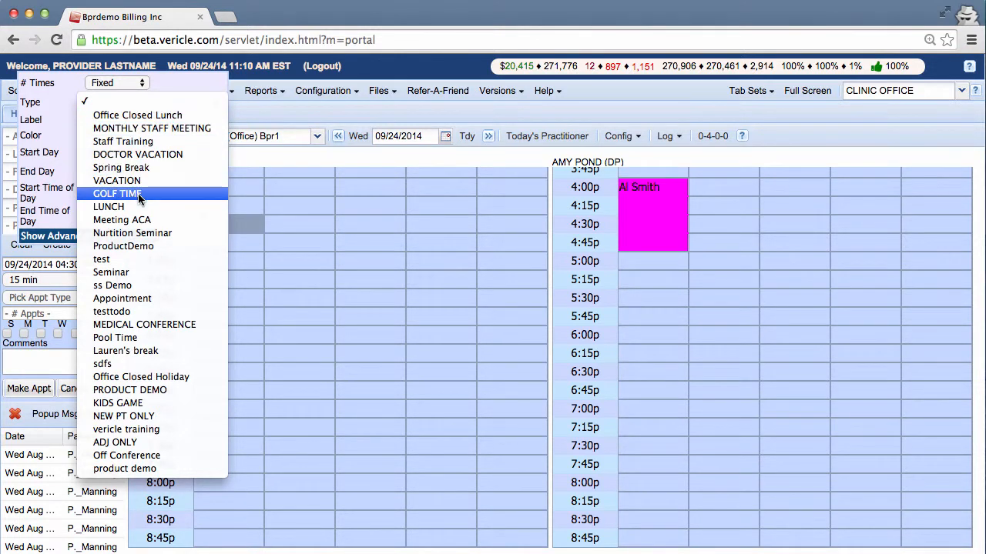
{"action": "mouse_move", "coordinate": [142, 104]}
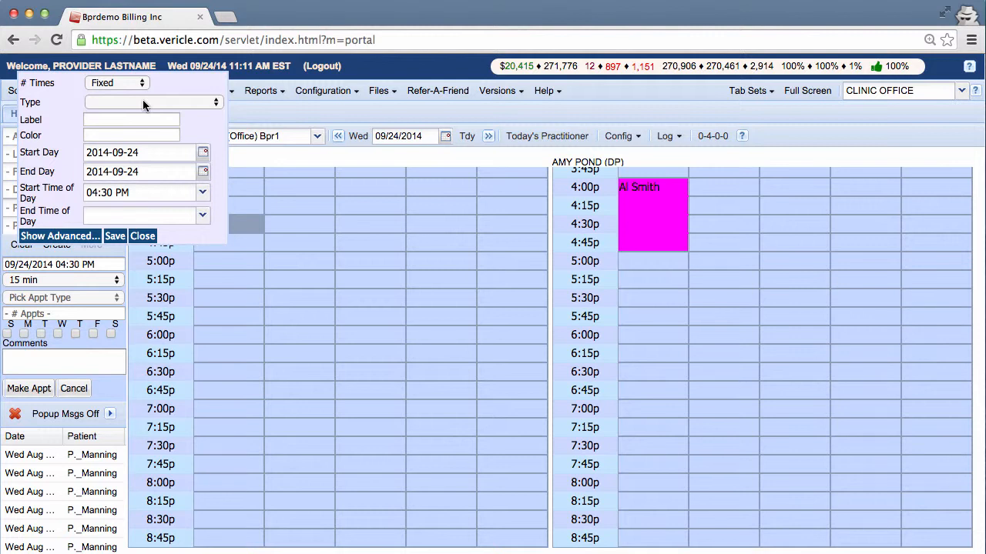
{"action": "mouse_move", "coordinate": [210, 234]}
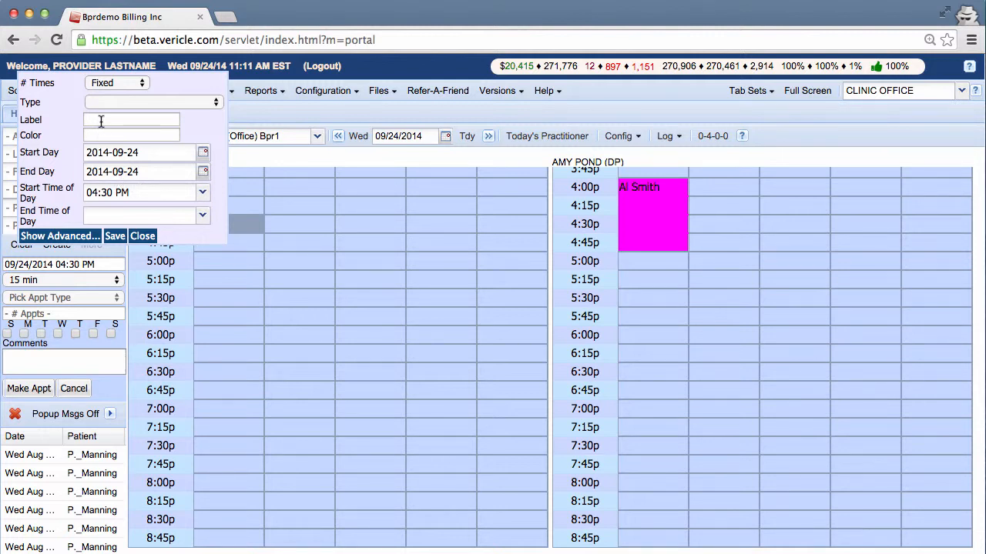
Step: Label the block 'Suzy's Soccer Game' and attempt to save it
{"action": "left_click", "coordinate": [131, 120]}
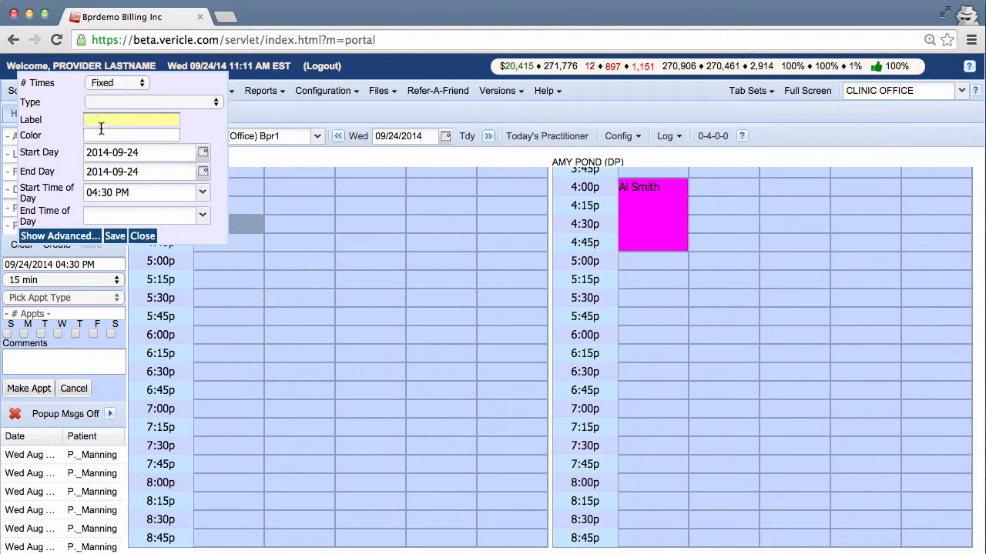
{"action": "left_click", "coordinate": [131, 135]}
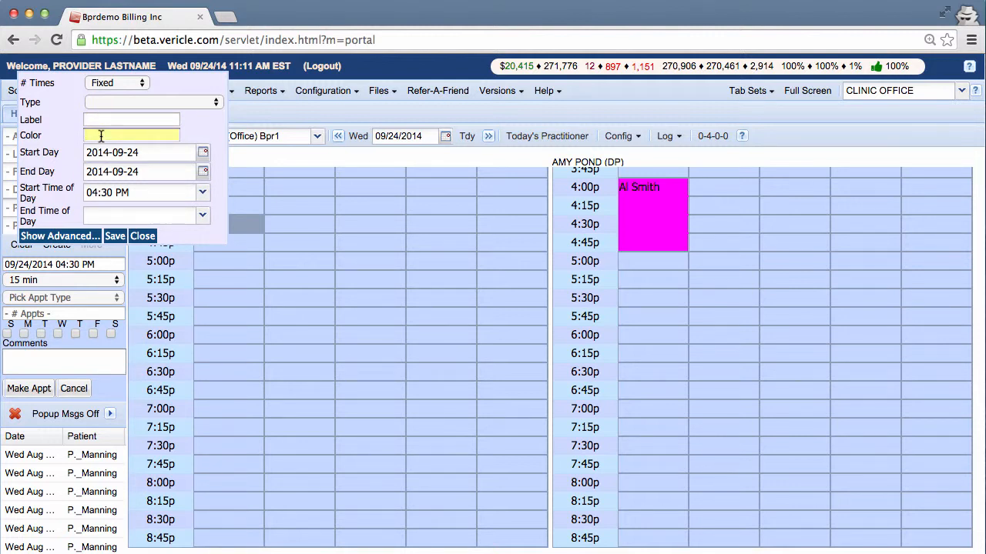
{"action": "left_click", "coordinate": [131, 120]}
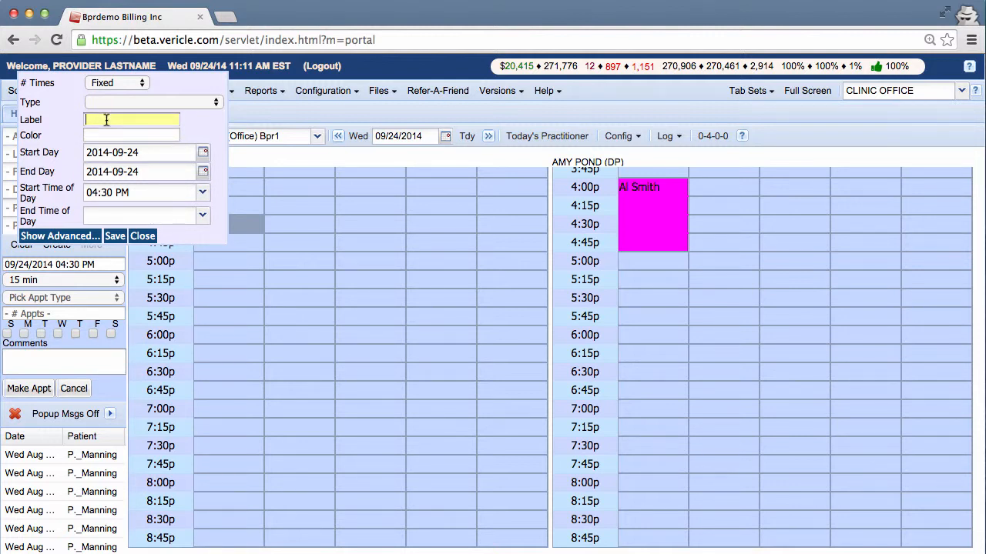
{"action": "type", "text": "Suzy's Soccer Game"}
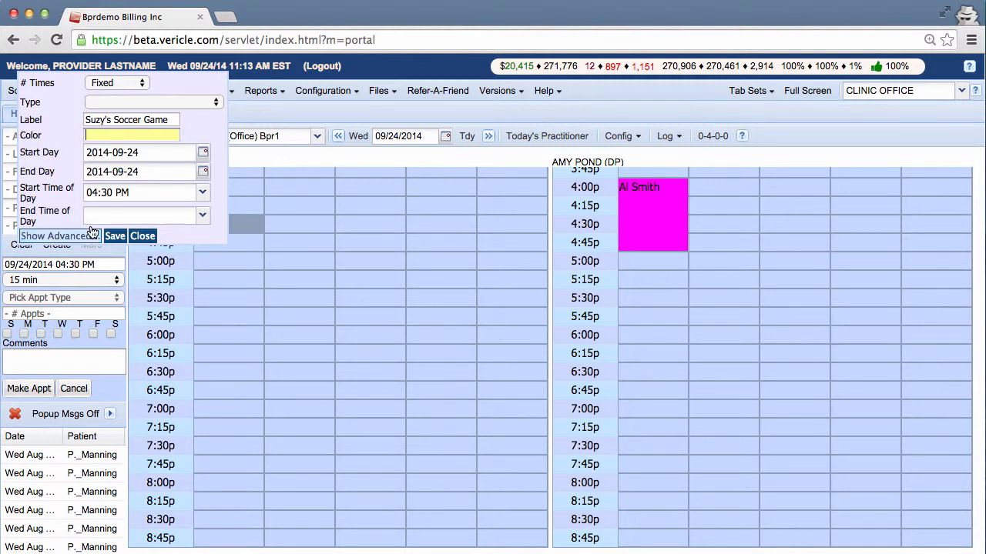
{"action": "left_click", "coordinate": [114, 236]}
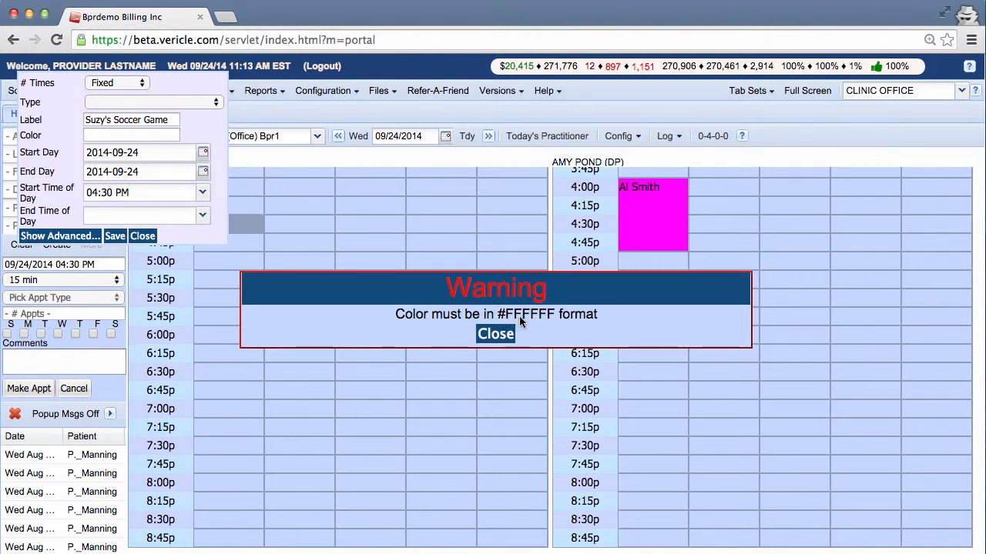
{"action": "mouse_move", "coordinate": [502, 317]}
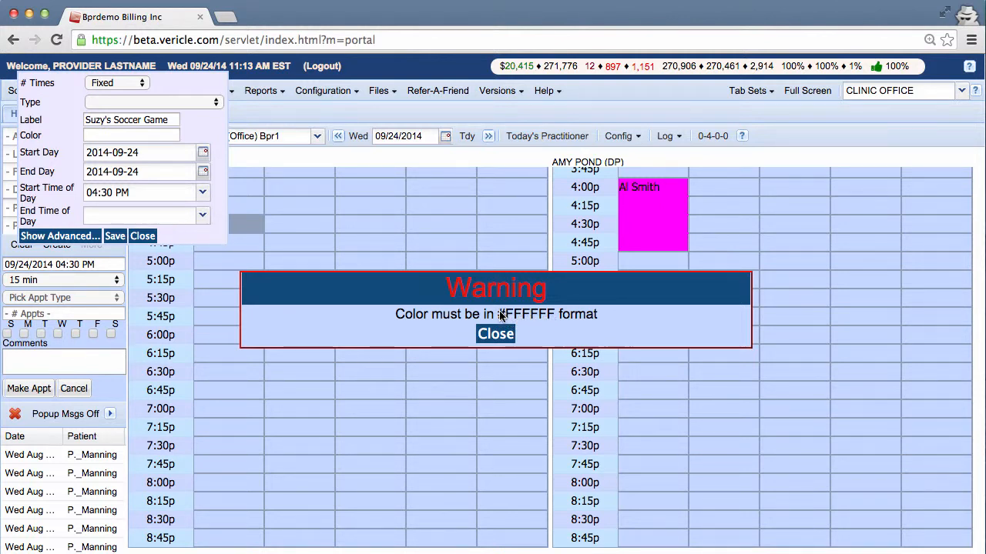
{"action": "mouse_move", "coordinate": [552, 324]}
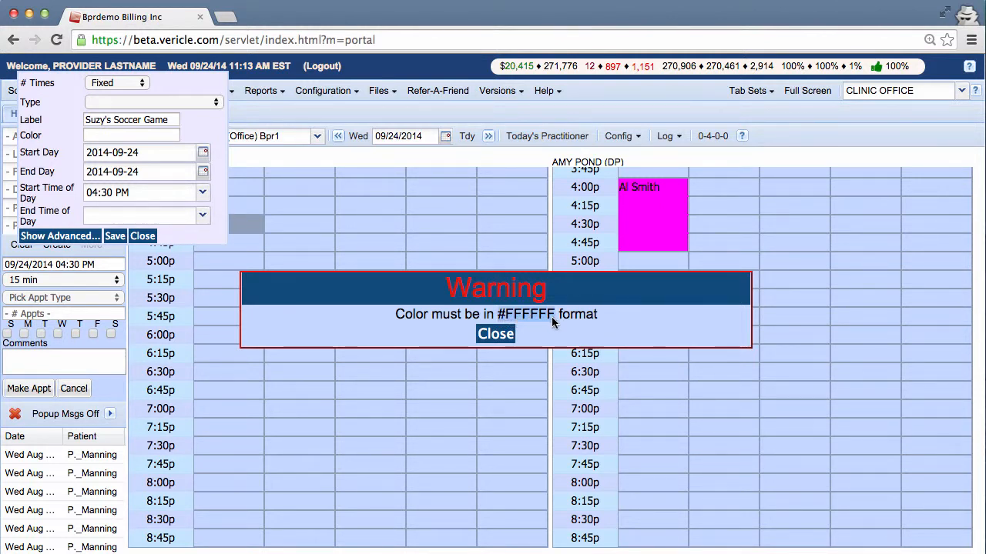
Step: Copy #FFFFFF from the format warning and paste it as the block colour
{"action": "right_click", "coordinate": [532, 314]}
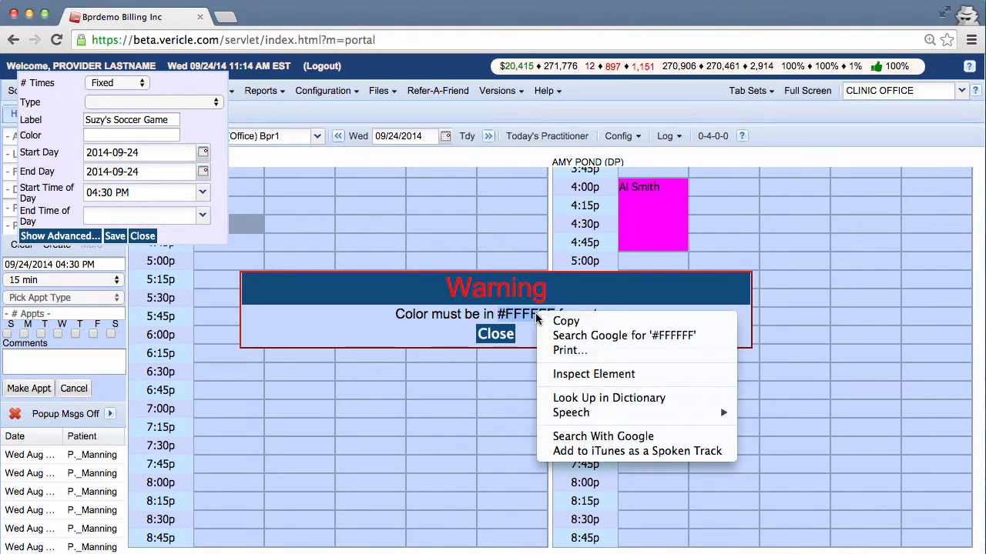
{"action": "left_click", "coordinate": [496, 333]}
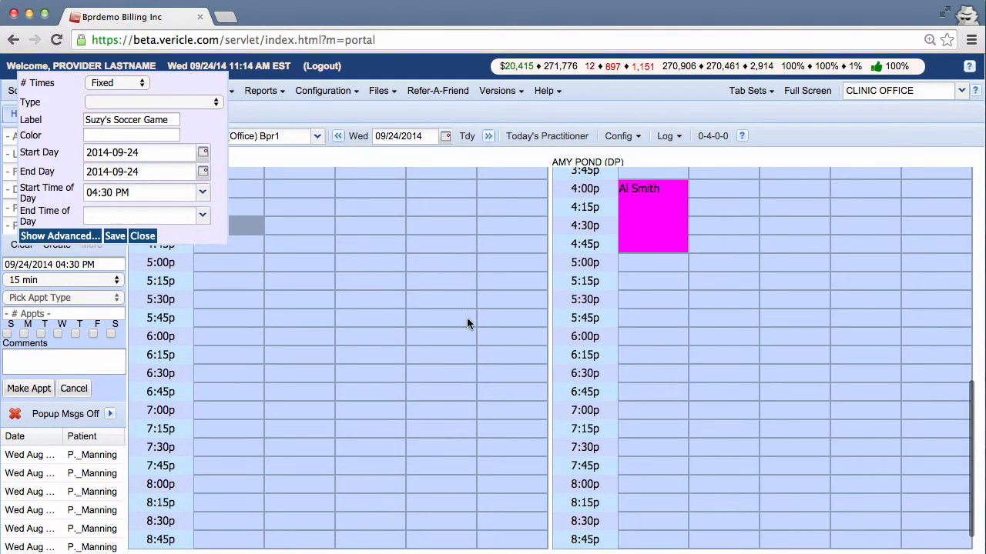
{"action": "right_click", "coordinate": [131, 136]}
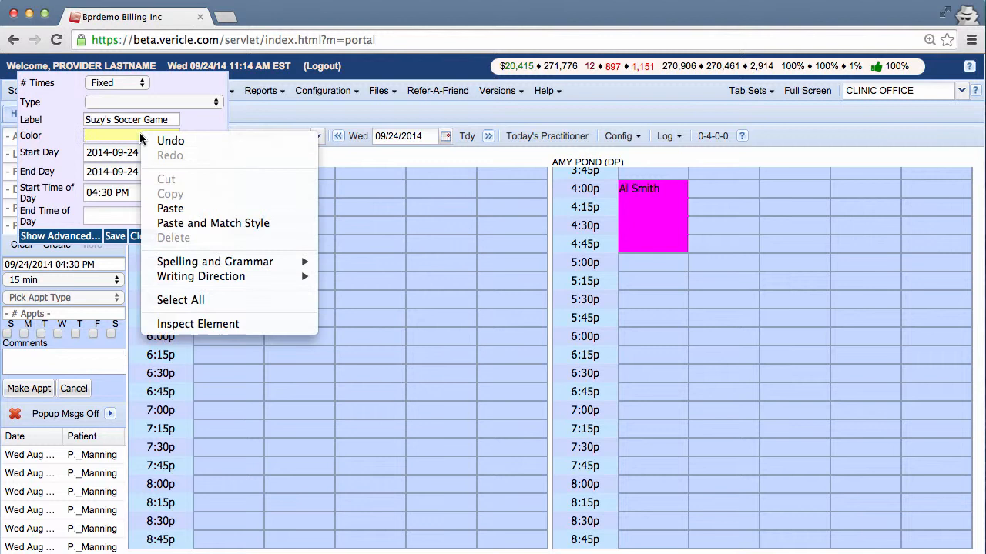
{"action": "left_click", "coordinate": [170, 209]}
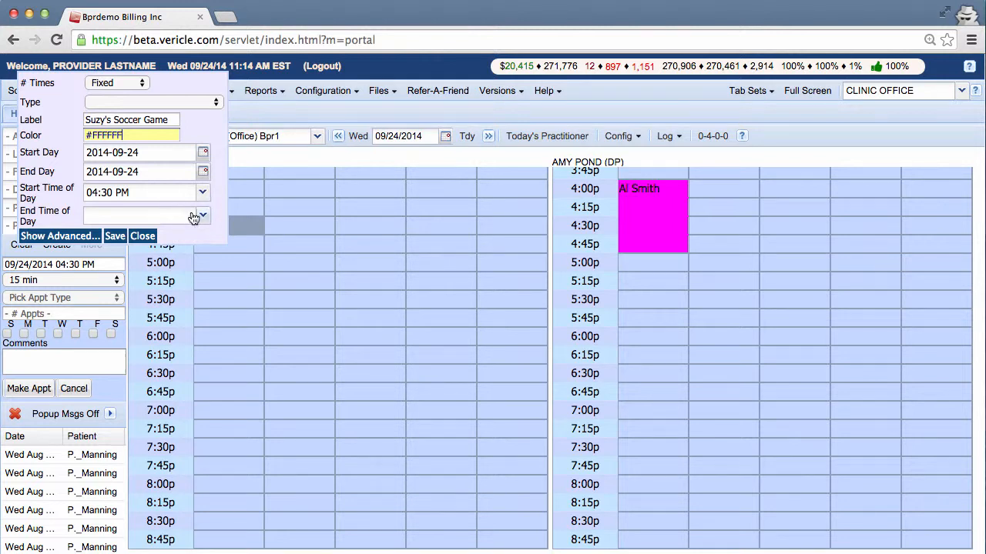
Step: Set the block's end time to 08:00 PM and save the soccer game off-block
{"action": "left_click", "coordinate": [201, 216]}
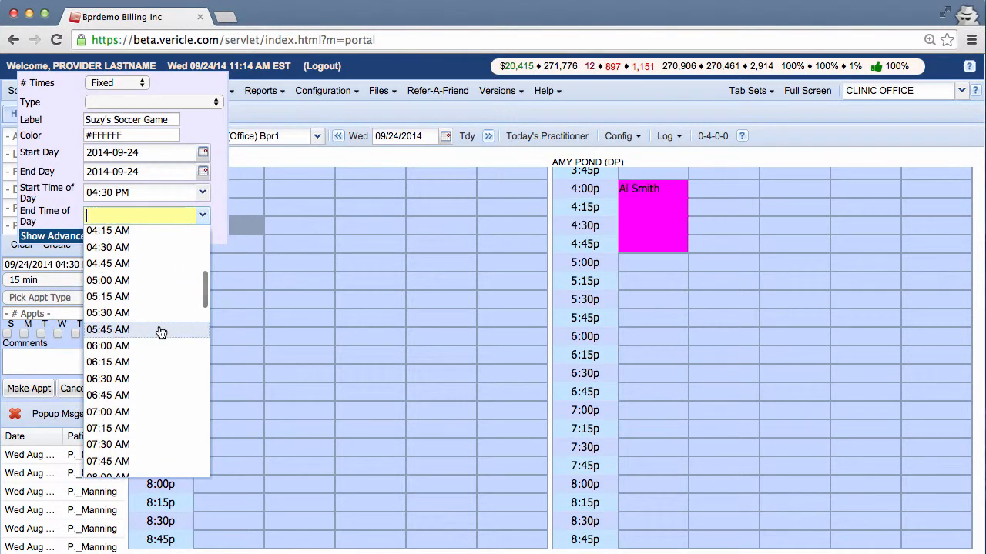
{"action": "scroll", "scroll_direction": "down", "scroll_amount": 3}
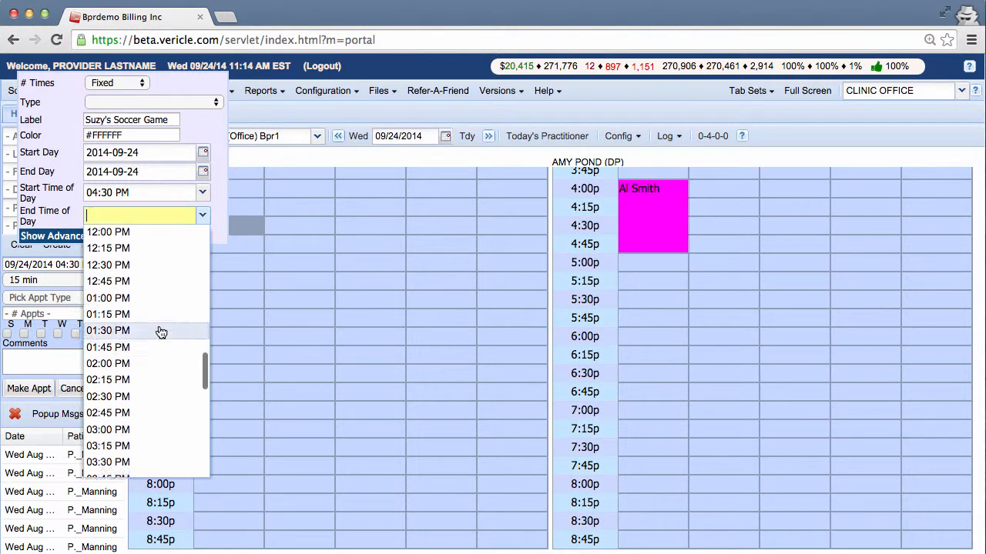
{"action": "scroll", "scroll_direction": "down", "scroll_amount": 3}
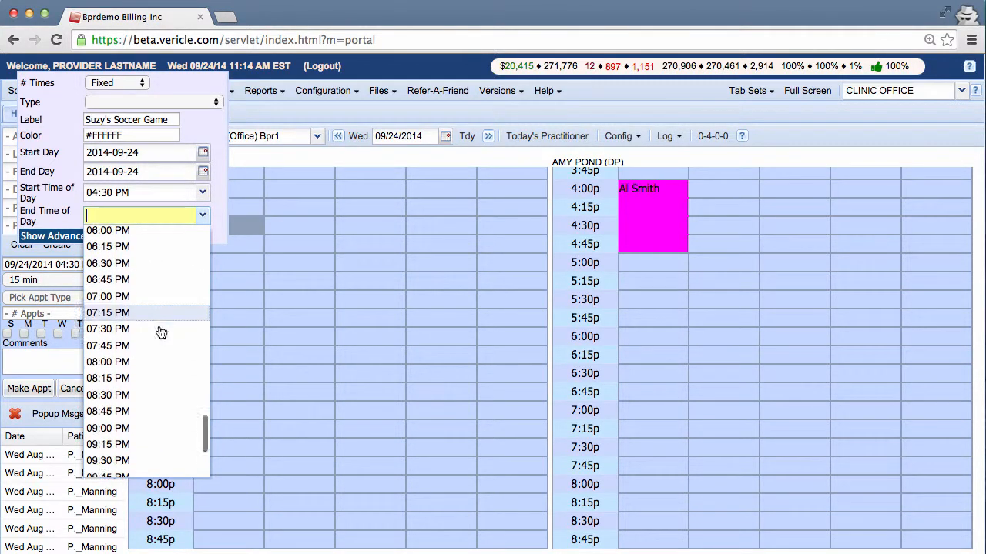
{"action": "scroll", "scroll_direction": "down", "scroll_amount": 3}
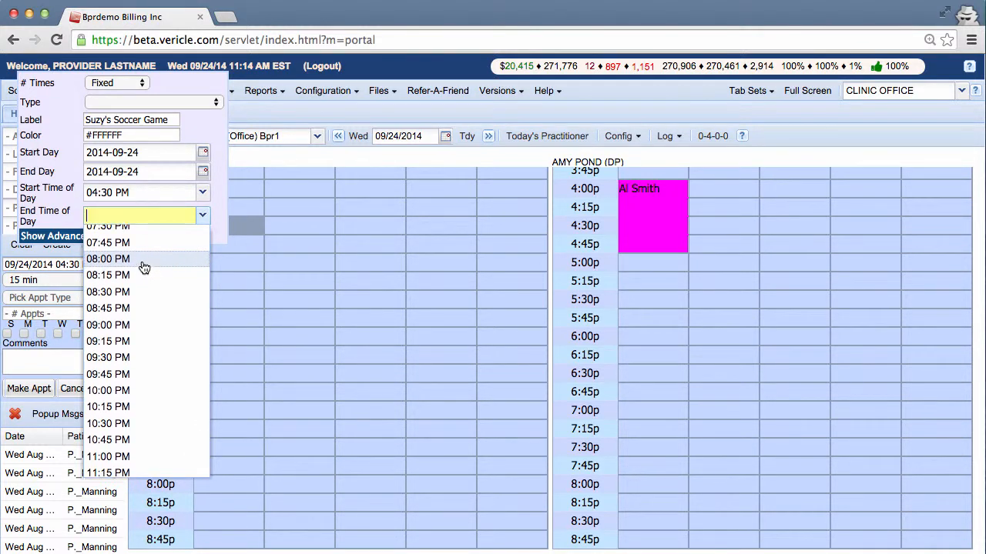
{"action": "left_click", "coordinate": [108, 259]}
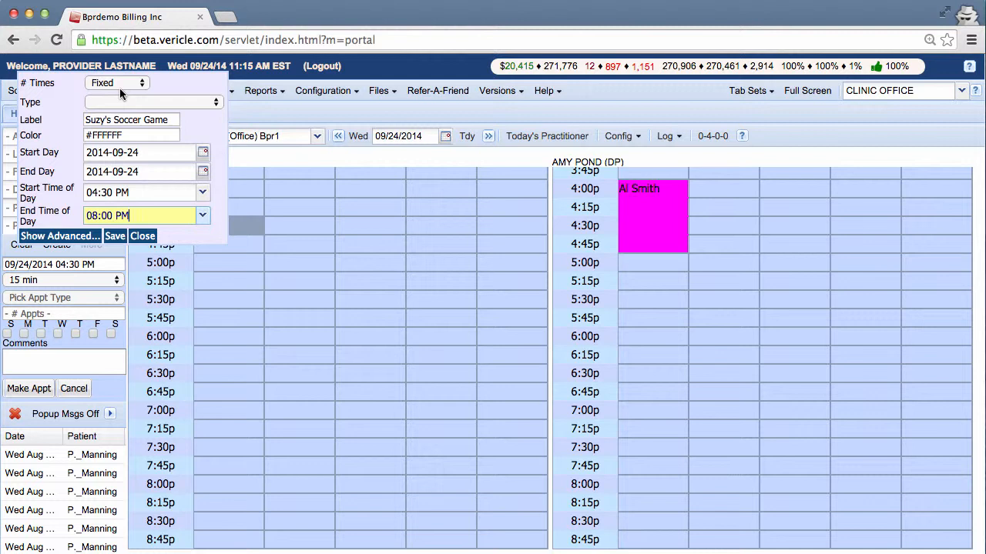
{"action": "left_click", "coordinate": [114, 236]}
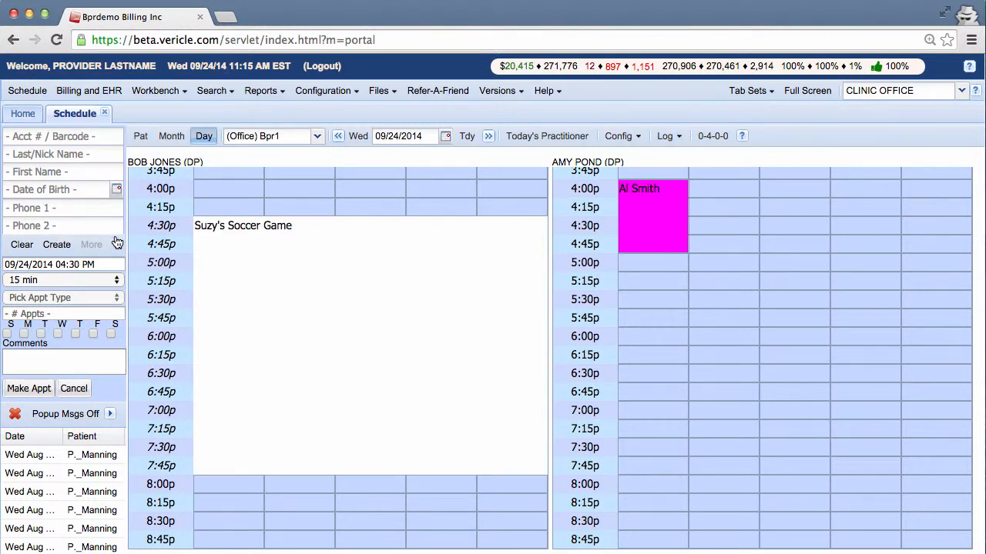
{"action": "mouse_move", "coordinate": [219, 296]}
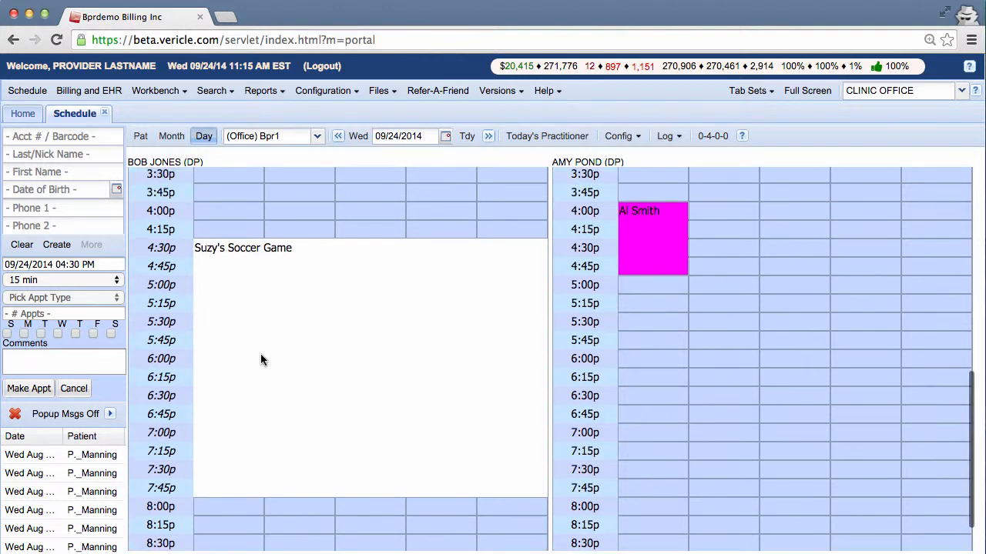
Step: Review the saved block and start a new off-block at the 4:15 PM slot
{"action": "scroll", "scroll_direction": "up", "scroll_amount": 3}
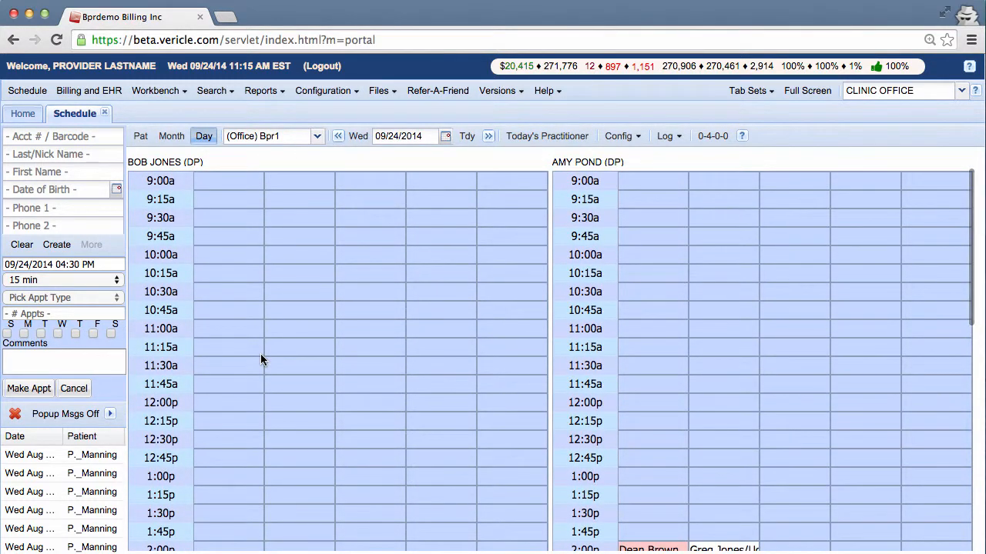
{"action": "mouse_move", "coordinate": [225, 196]}
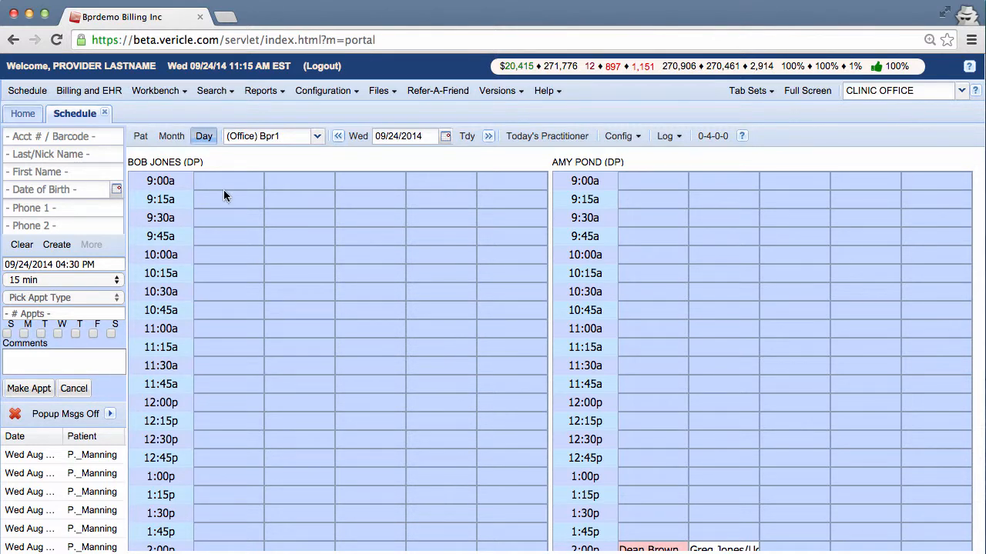
{"action": "scroll", "scroll_direction": "down", "scroll_amount": 3}
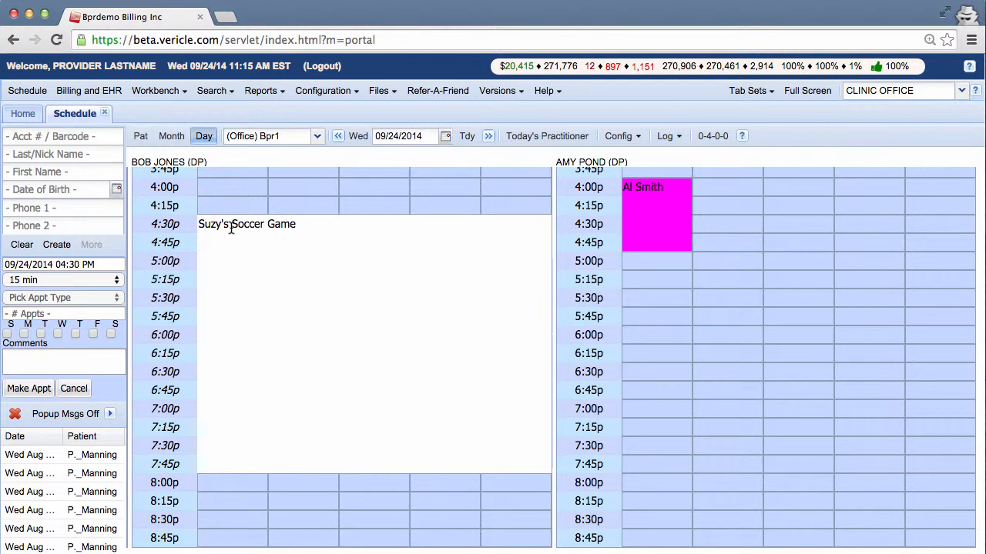
{"action": "left_click", "coordinate": [231, 207]}
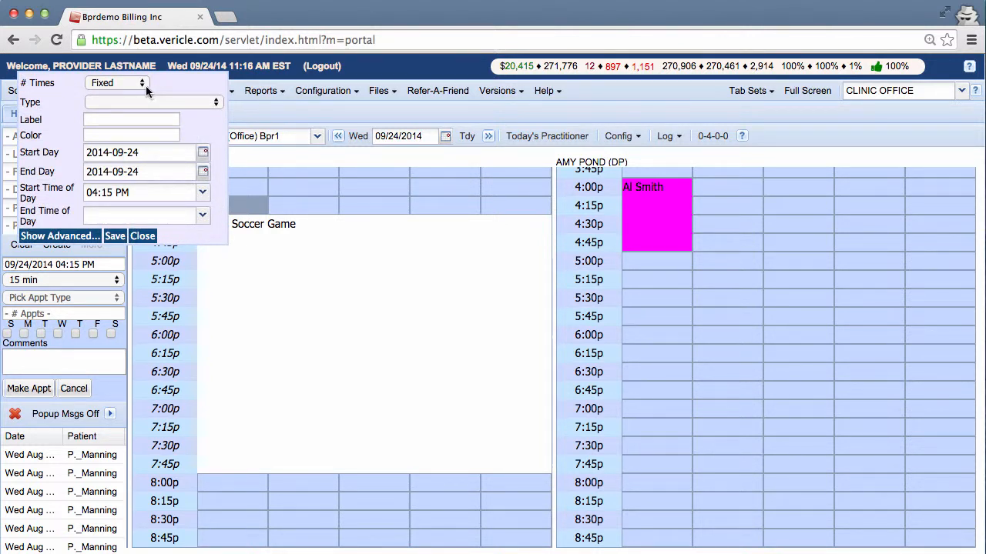
Step: Set # Times to Unlimited, then close the form without saving and open the soccer block details
{"action": "left_click", "coordinate": [115, 83]}
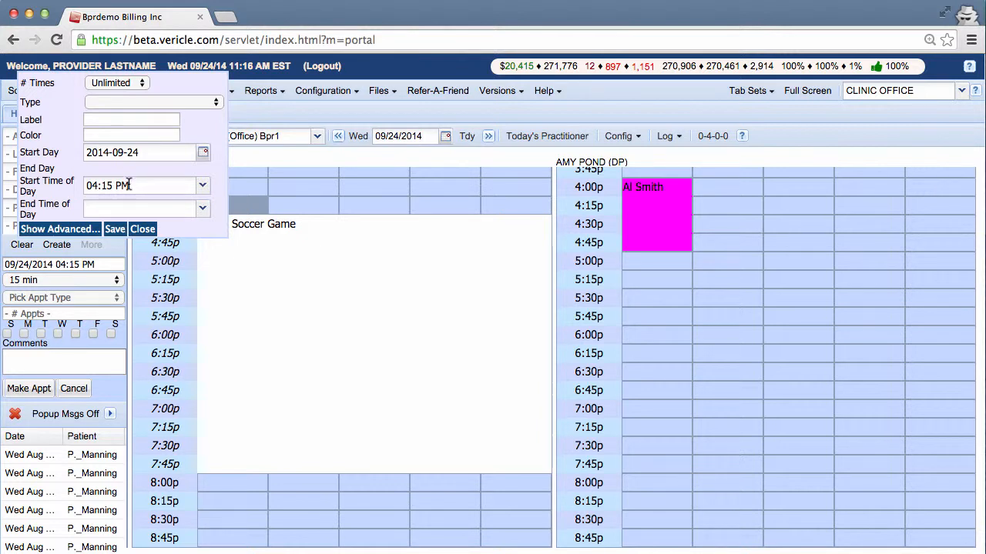
{"action": "left_click", "coordinate": [142, 228]}
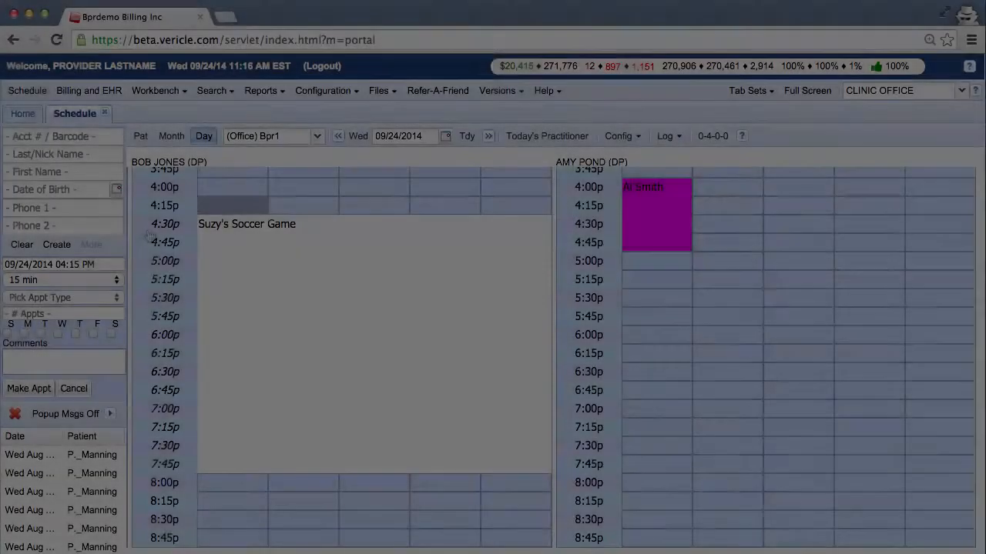
{"action": "left_click", "coordinate": [247, 223]}
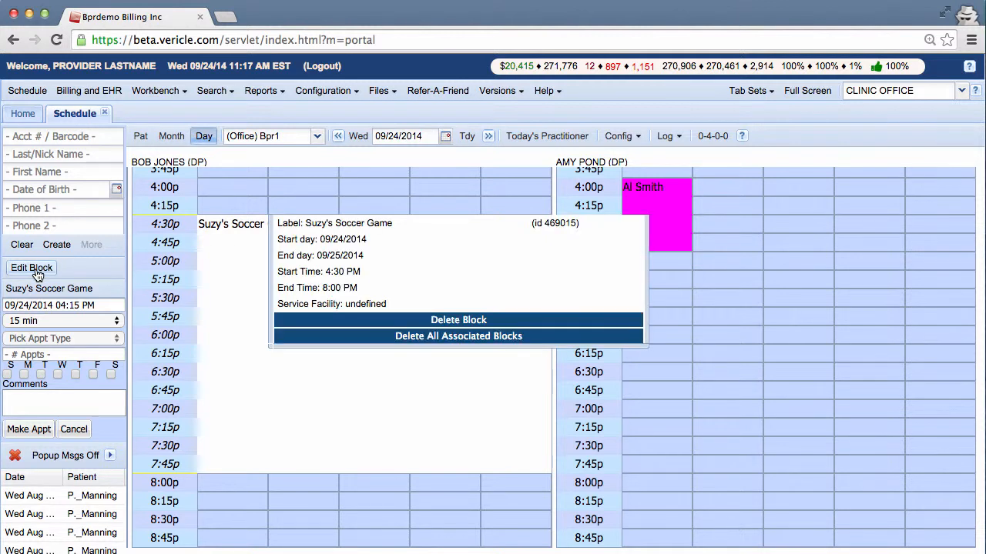
{"action": "mouse_move", "coordinate": [459, 318]}
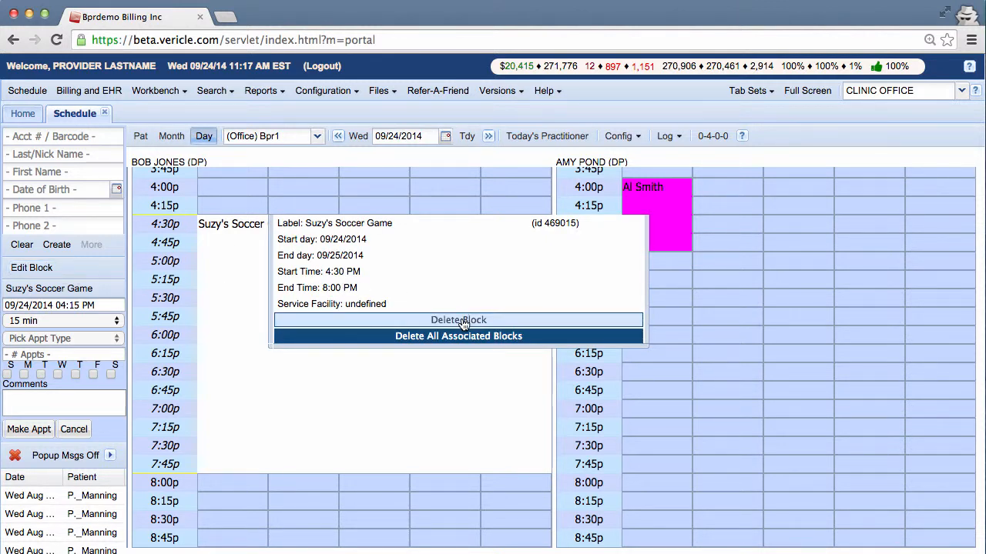
Step: Delete the Suzy's Soccer Game block from the day schedule
{"action": "left_click", "coordinate": [459, 319]}
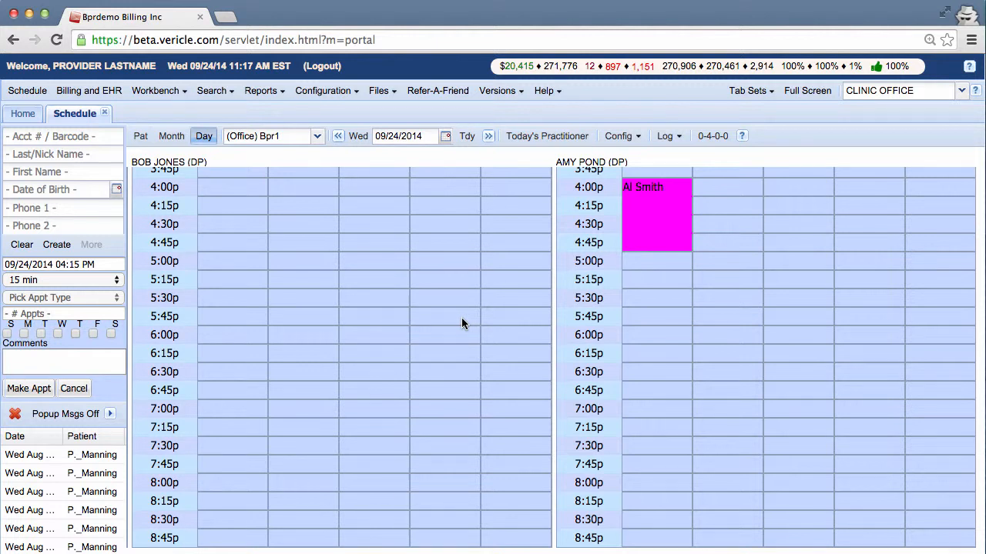
{"action": "left_click", "coordinate": [231, 219]}
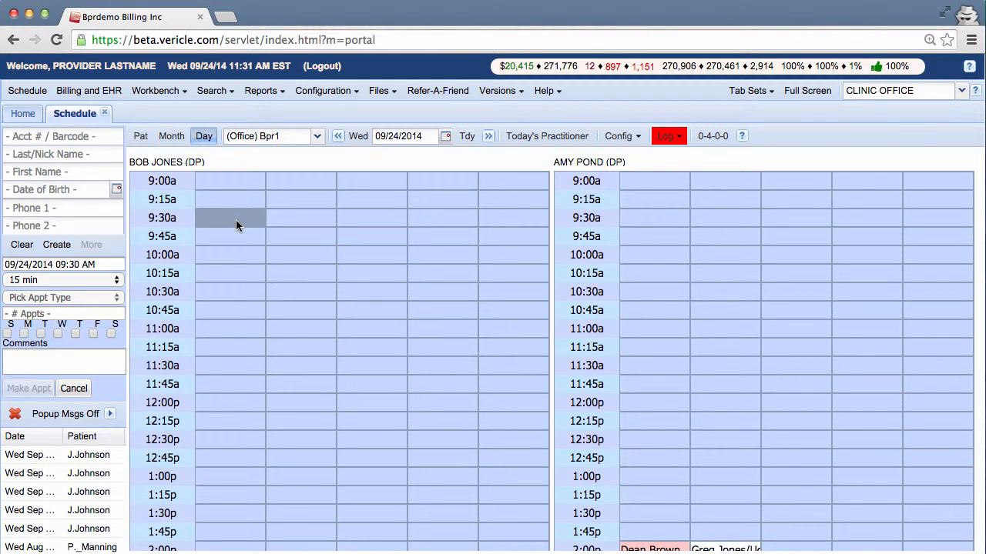
Step: Start a 9:30 AM off-block, reveal its advanced options and focus # Appts Allowed
{"action": "left_click", "coordinate": [231, 218]}
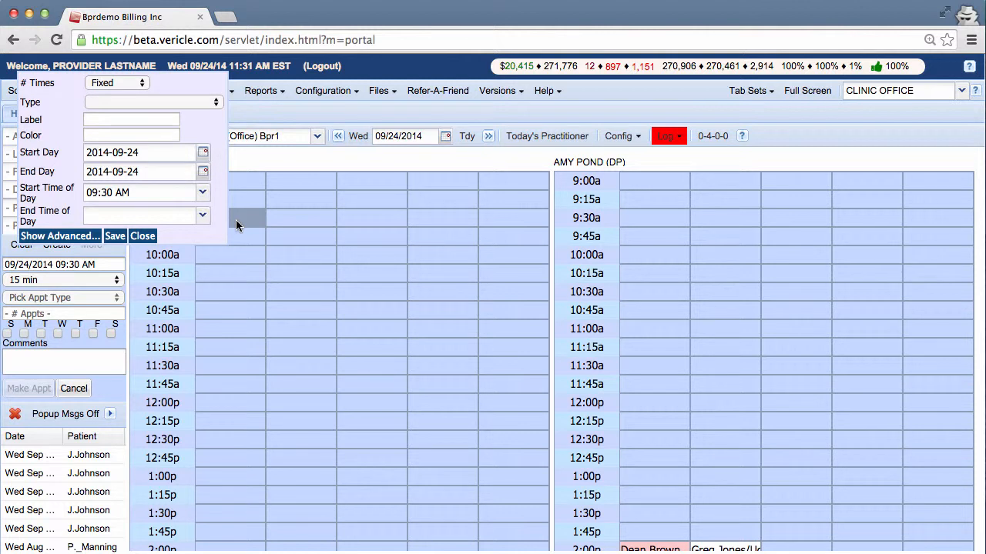
{"action": "left_click", "coordinate": [59, 236]}
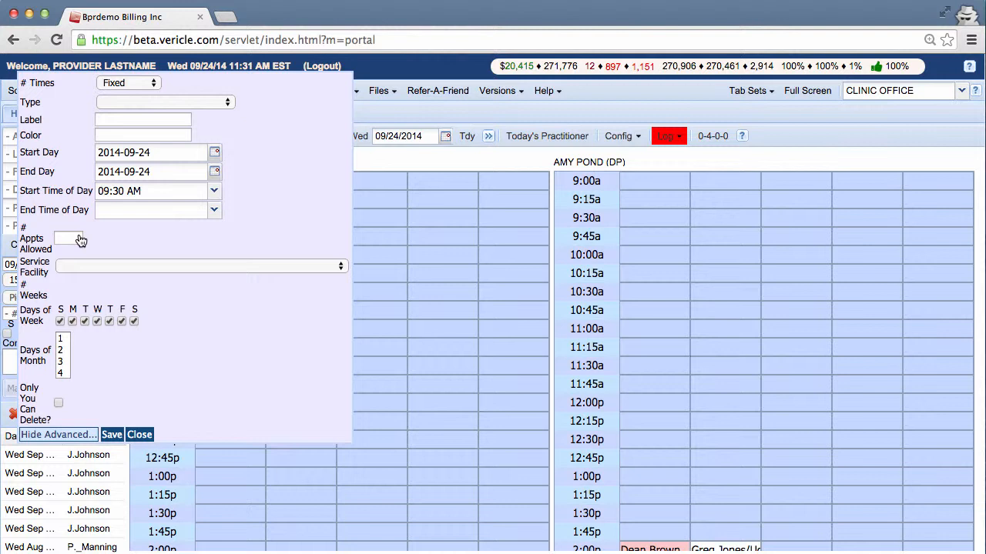
{"action": "left_click", "coordinate": [69, 239]}
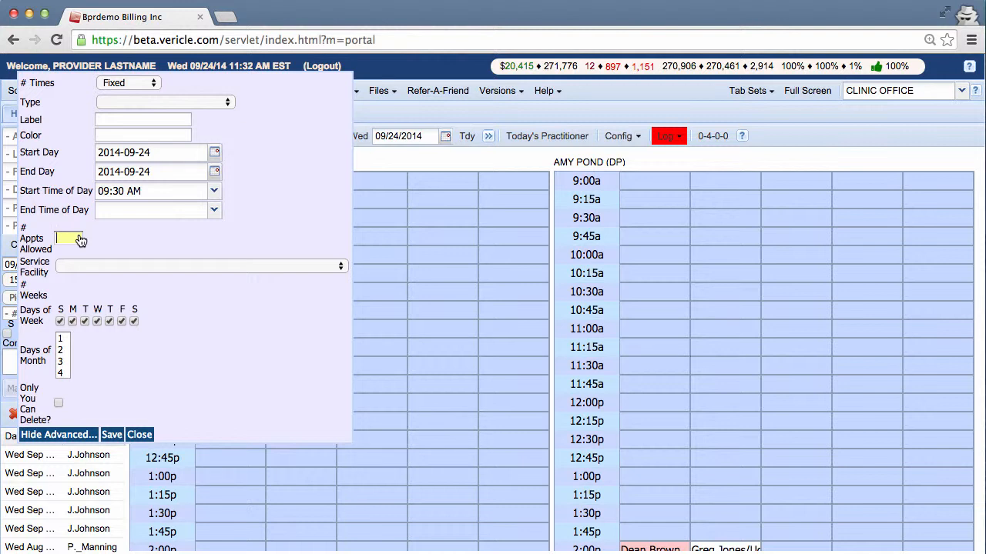
{"action": "mouse_move", "coordinate": [74, 237]}
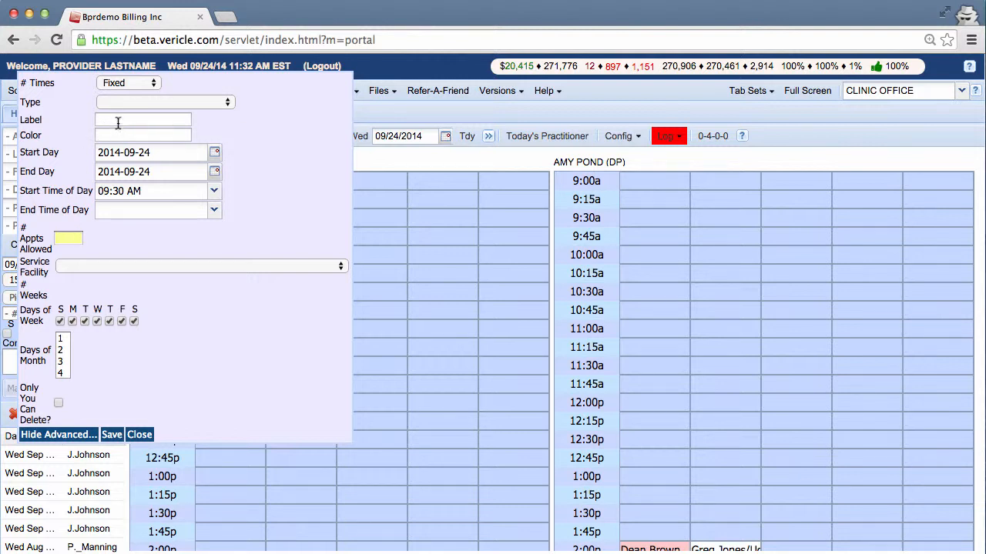
Step: Label it 'Vendor Meeting', allow 1 appointment, untick Sunday and open the end-time list
{"action": "type", "text": "Vendor Meeting"}
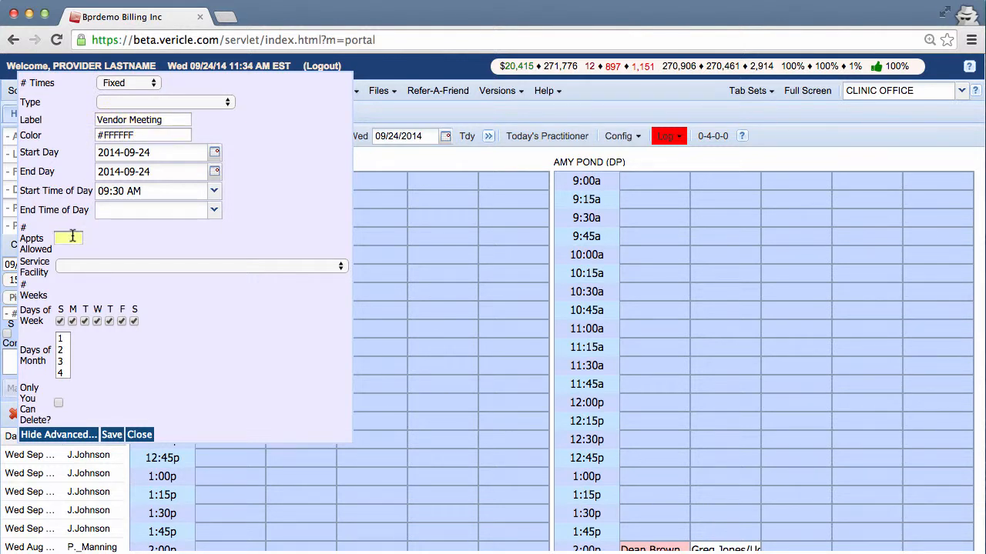
{"action": "type", "text": "1"}
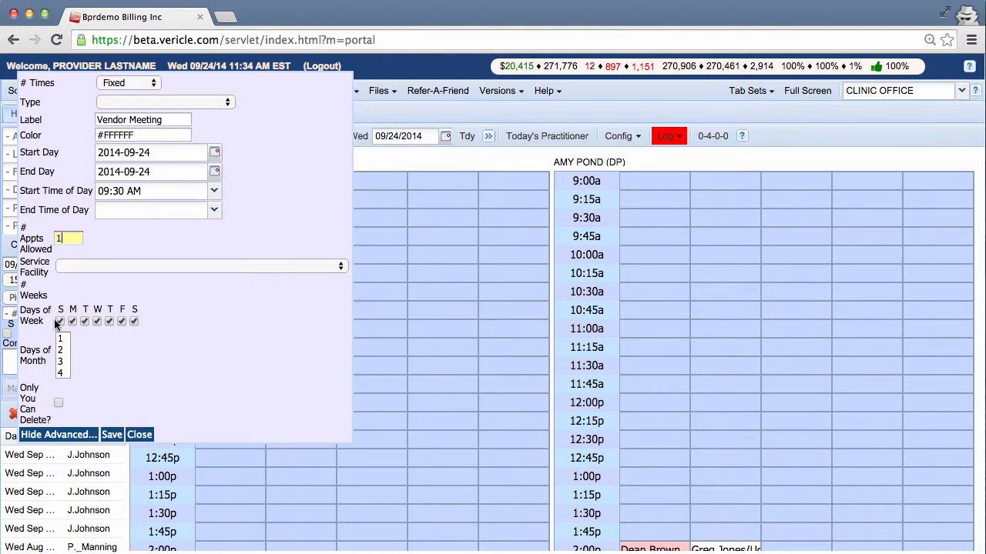
{"action": "left_click", "coordinate": [60, 322]}
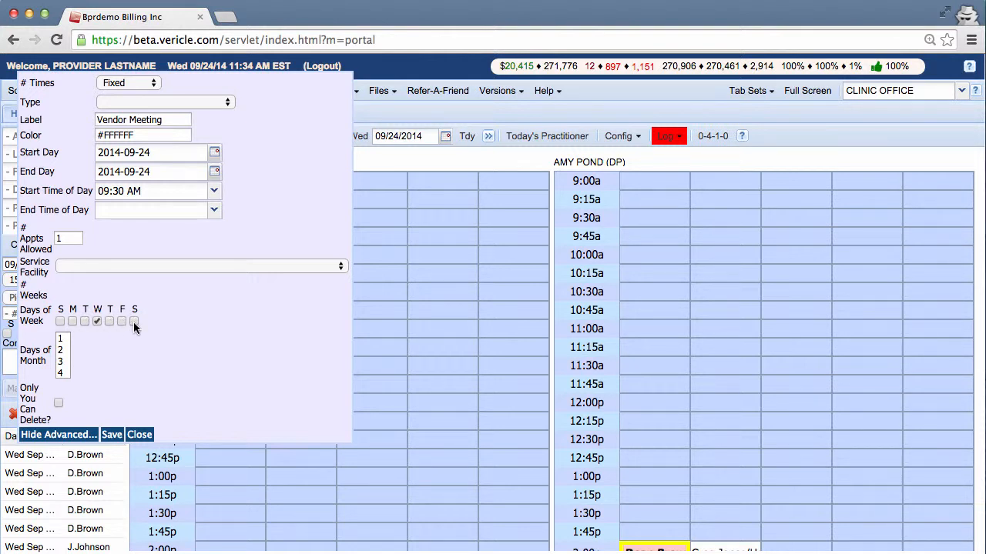
{"action": "mouse_move", "coordinate": [160, 295]}
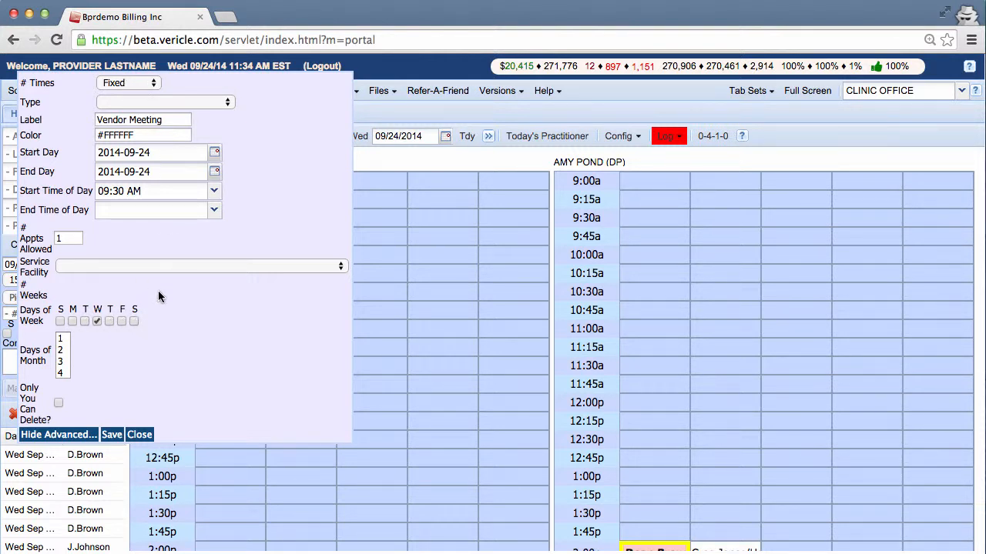
{"action": "mouse_move", "coordinate": [168, 341]}
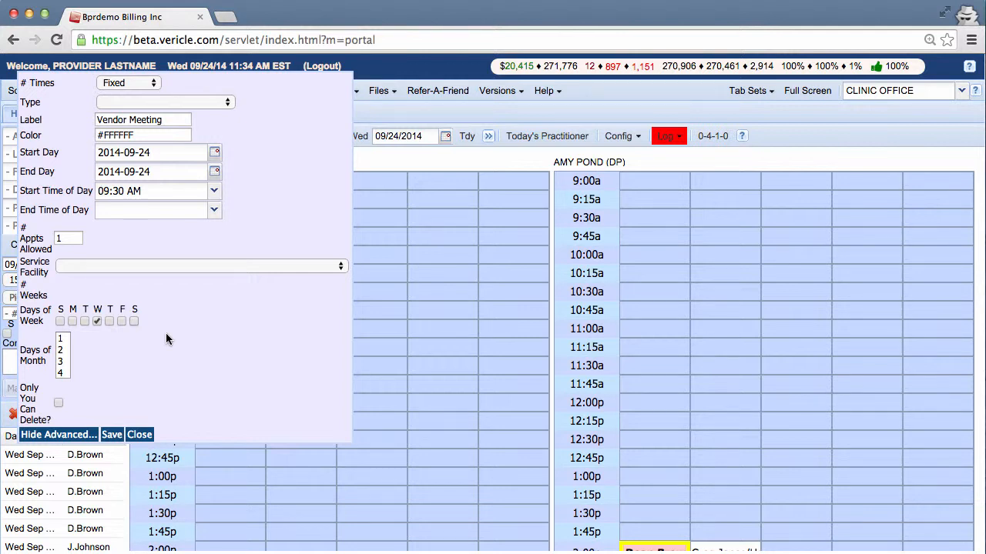
{"action": "left_click", "coordinate": [216, 209]}
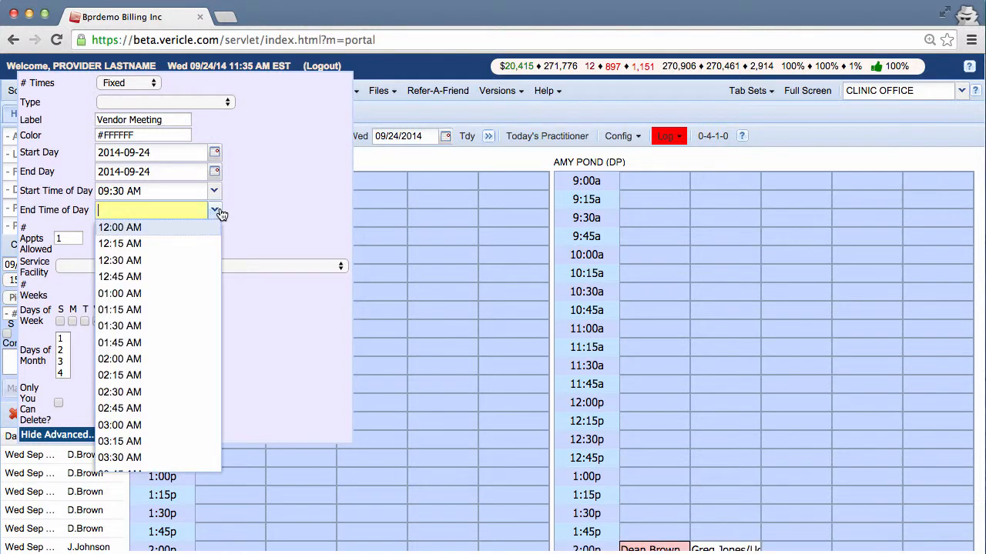
{"action": "mouse_move", "coordinate": [120, 327]}
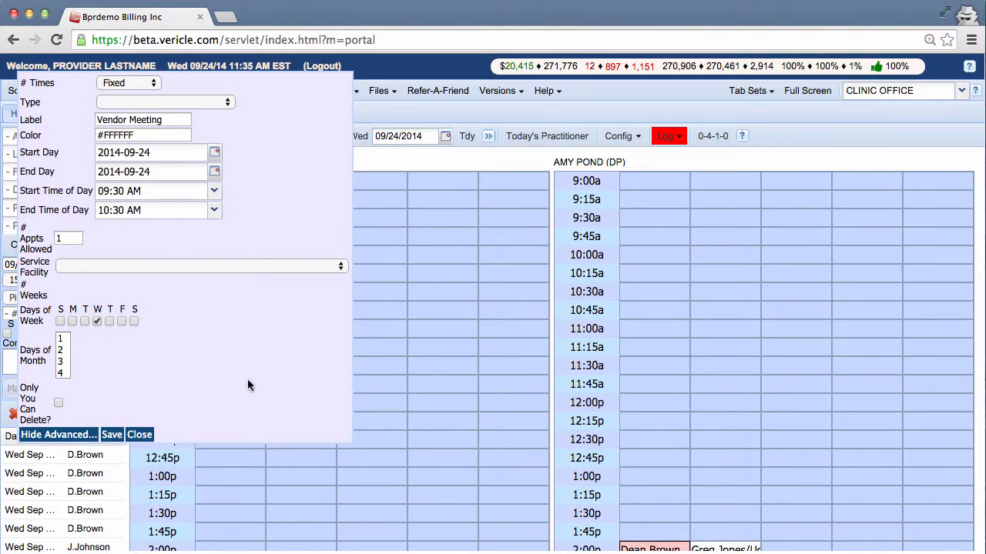
{"action": "mouse_move", "coordinate": [237, 362]}
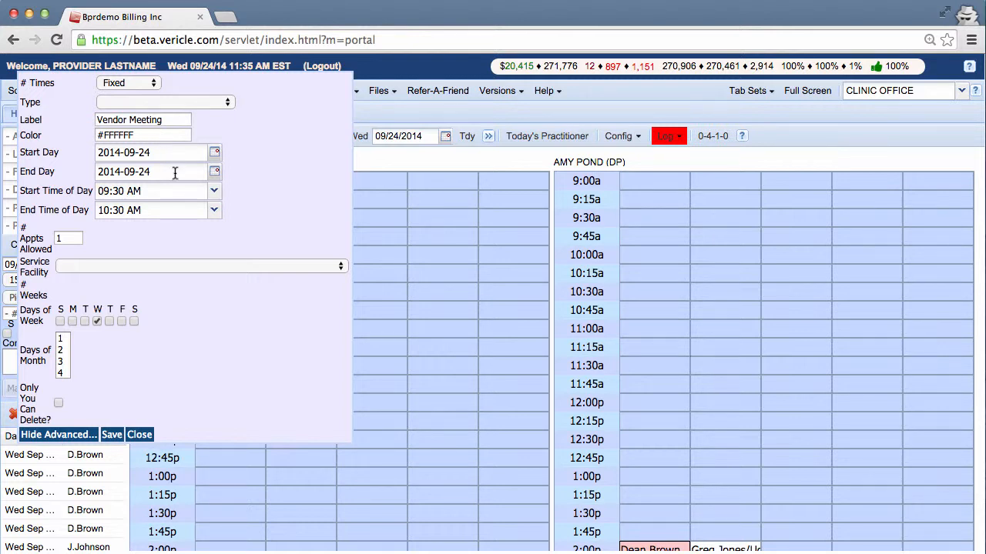
{"action": "mouse_move", "coordinate": [173, 194]}
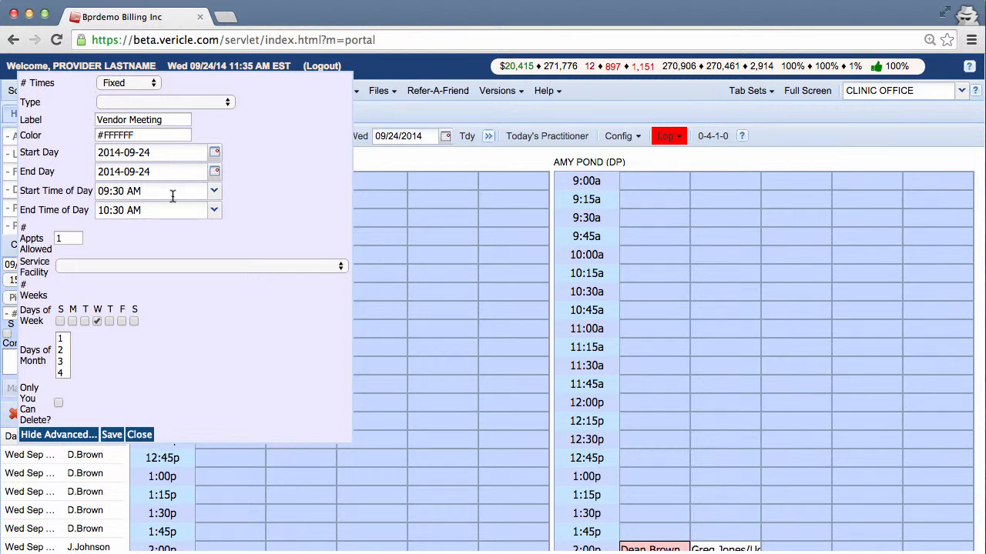
{"action": "mouse_move", "coordinate": [120, 231]}
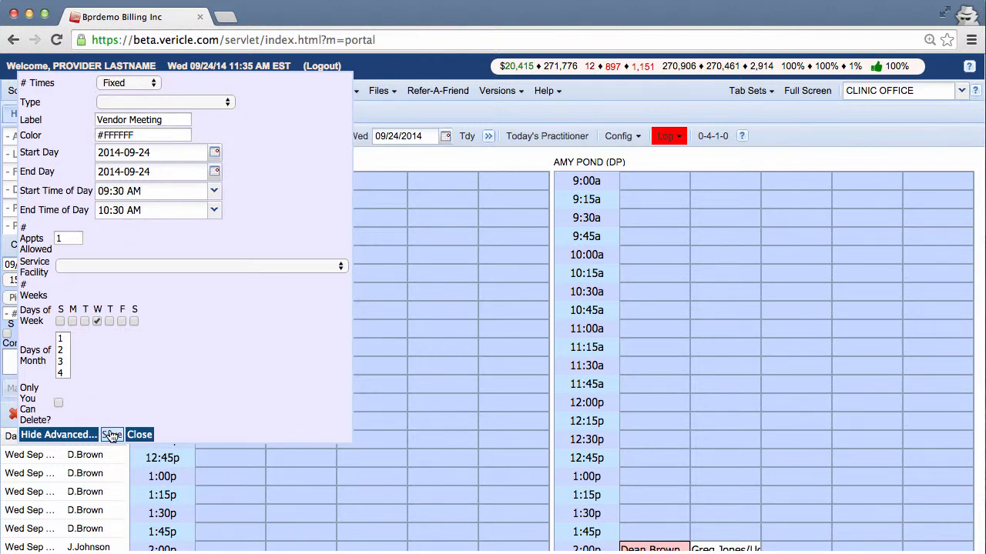
{"action": "left_click", "coordinate": [111, 434]}
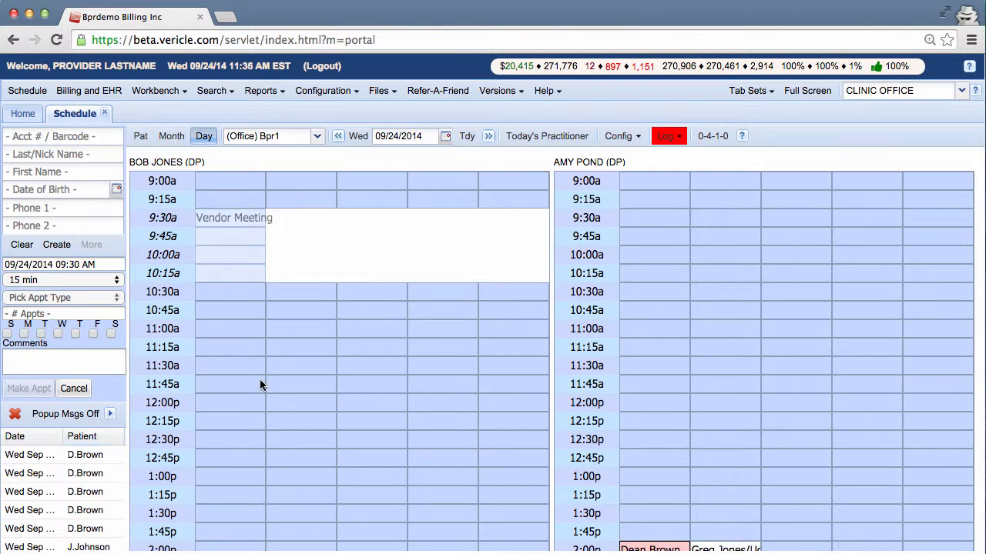
{"action": "mouse_move", "coordinate": [271, 284]}
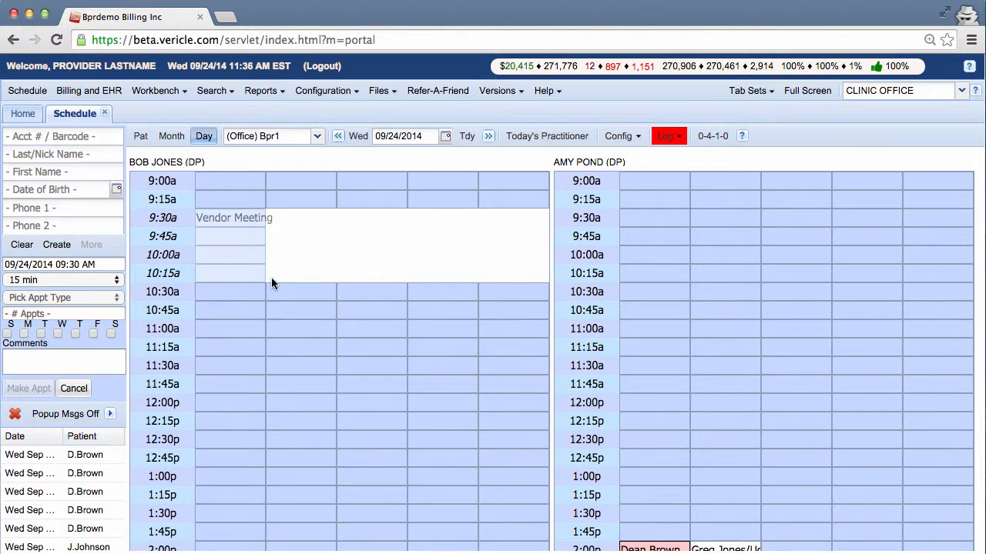
{"action": "mouse_move", "coordinate": [265, 283]}
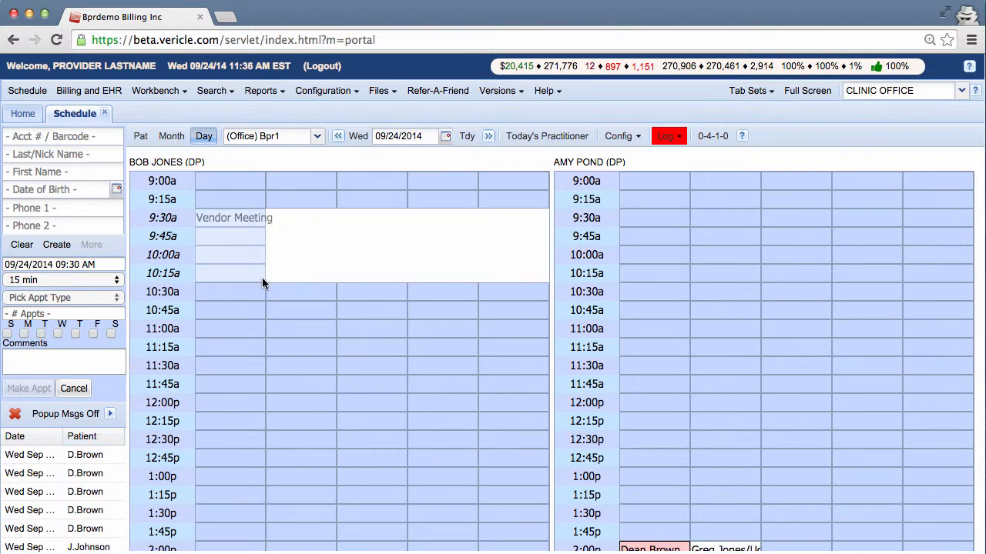
{"action": "mouse_move", "coordinate": [222, 228]}
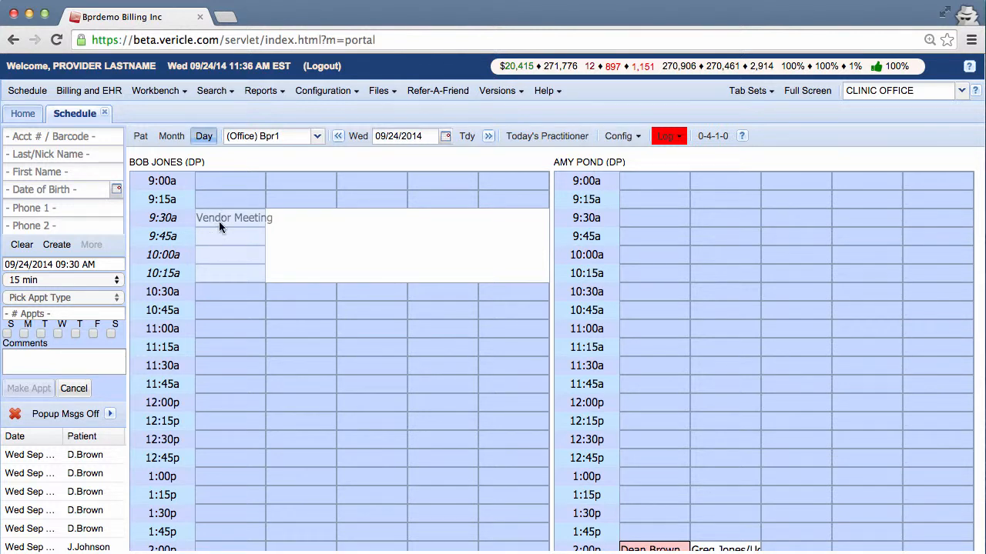
{"action": "mouse_move", "coordinate": [217, 276]}
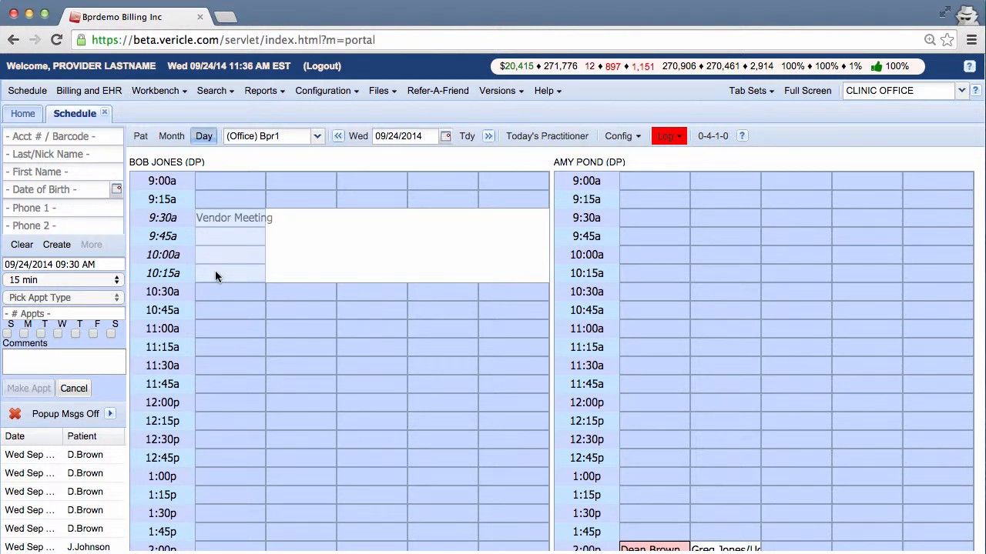
{"action": "left_click", "coordinate": [234, 217]}
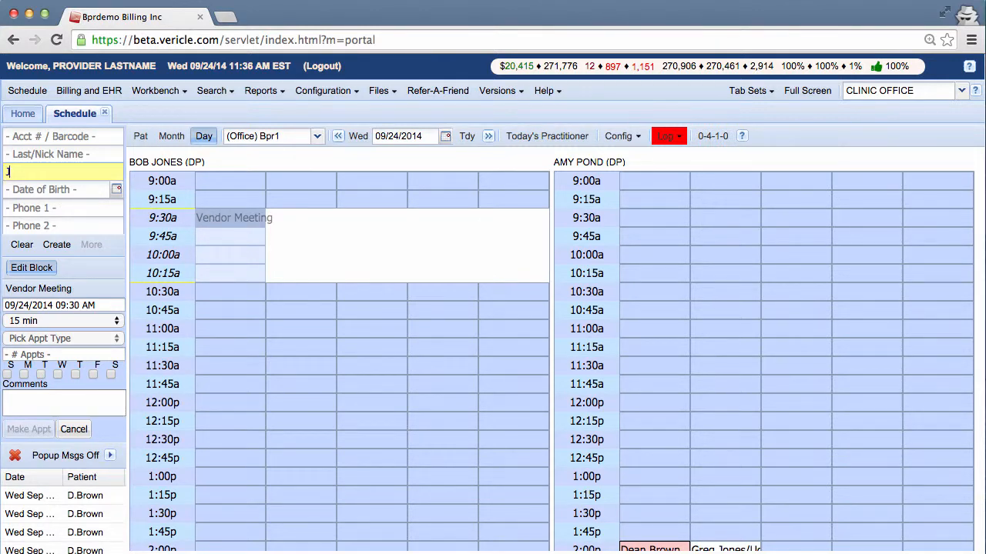
{"action": "type", "text": "eff"}
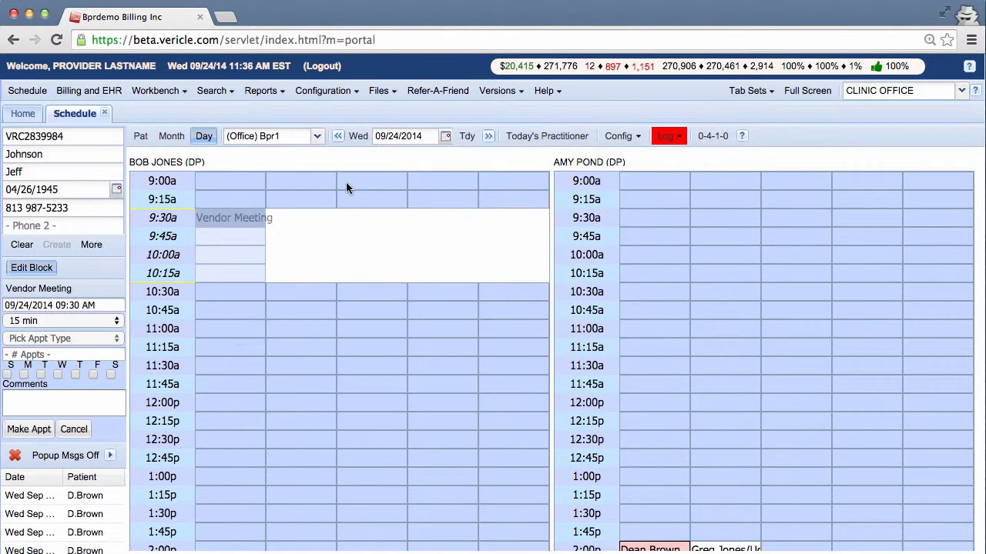
{"action": "mouse_move", "coordinate": [23, 324]}
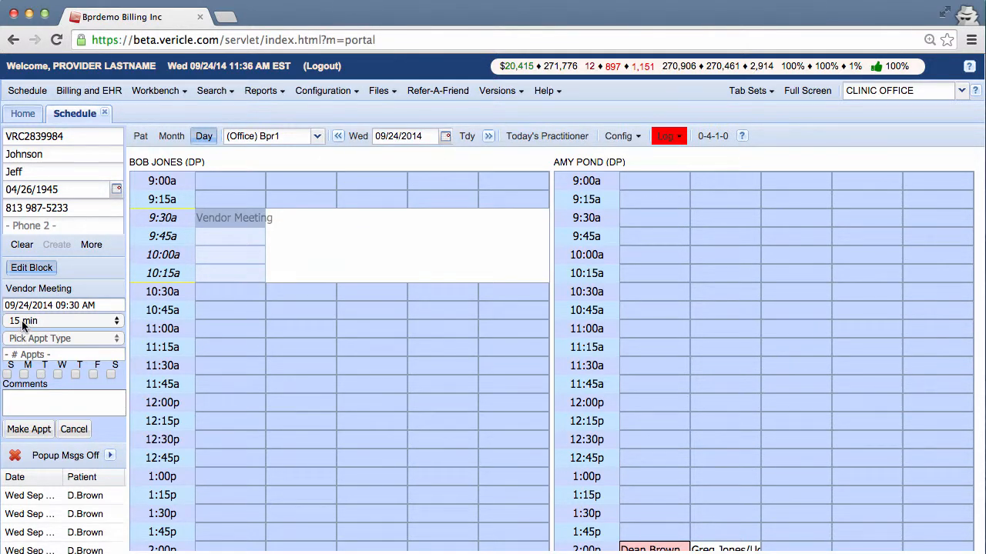
{"action": "left_click", "coordinate": [27, 428]}
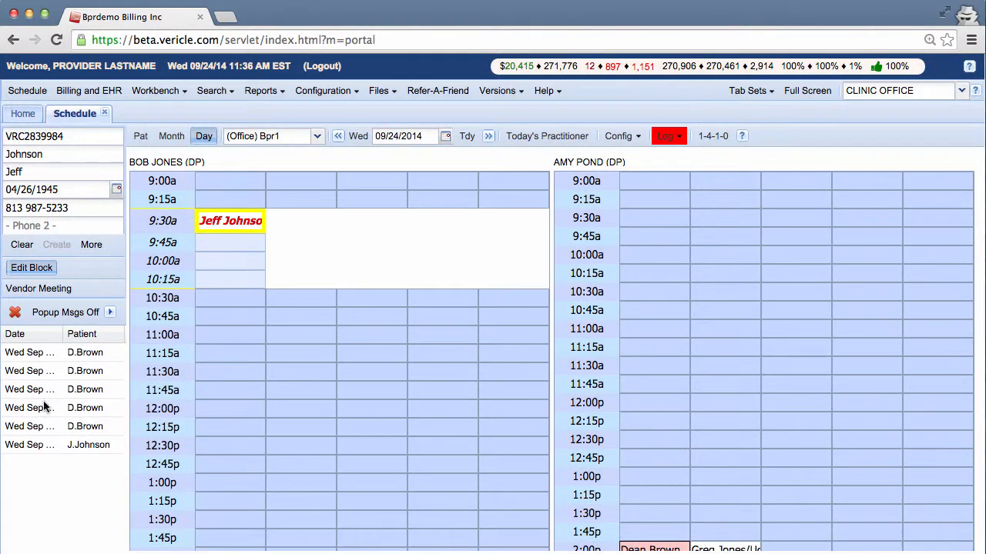
{"action": "mouse_move", "coordinate": [227, 244]}
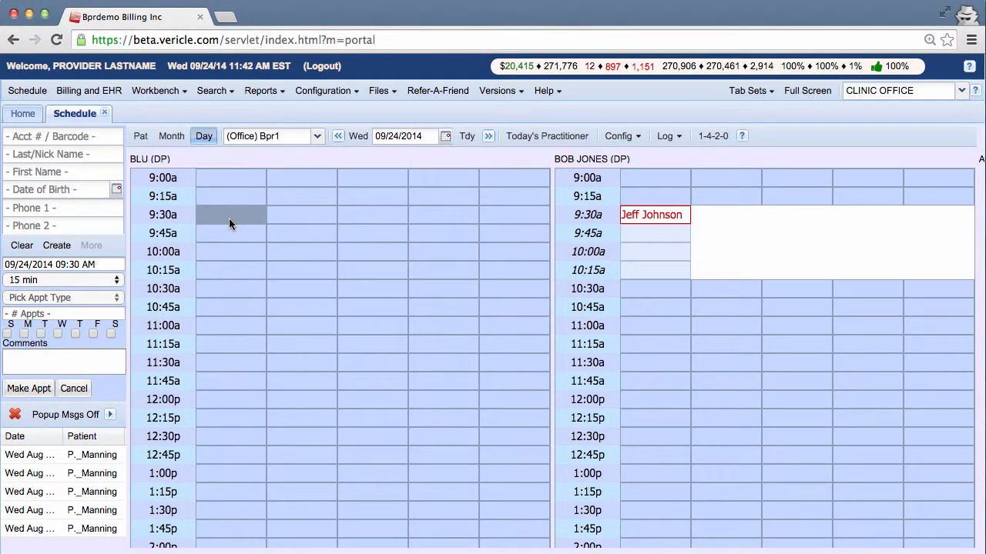
Step: Start a 9:30 AM off-block repeating for 6 weeks on Wednesdays only
{"action": "left_click", "coordinate": [231, 216]}
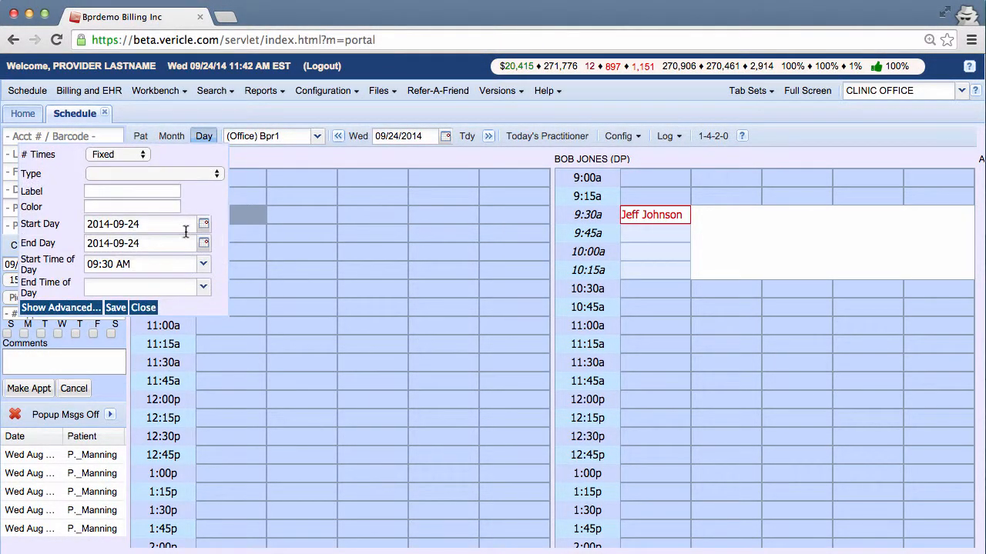
{"action": "left_click", "coordinate": [60, 308]}
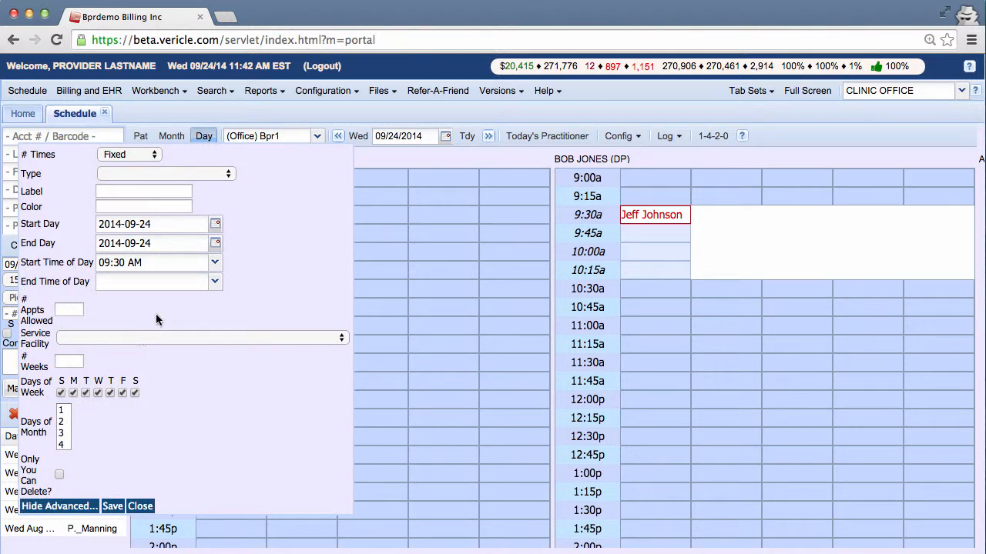
{"action": "mouse_move", "coordinate": [95, 319]}
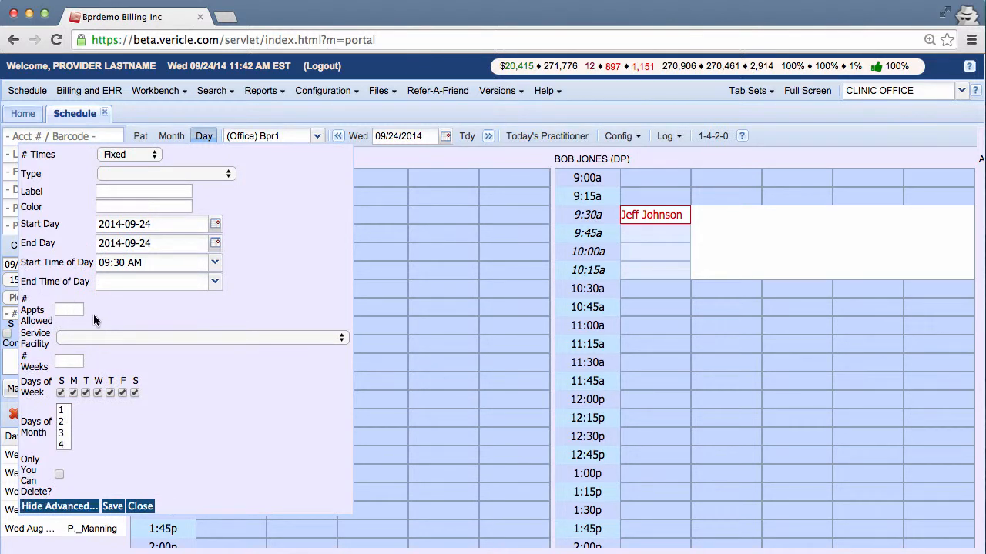
{"action": "left_click", "coordinate": [68, 362]}
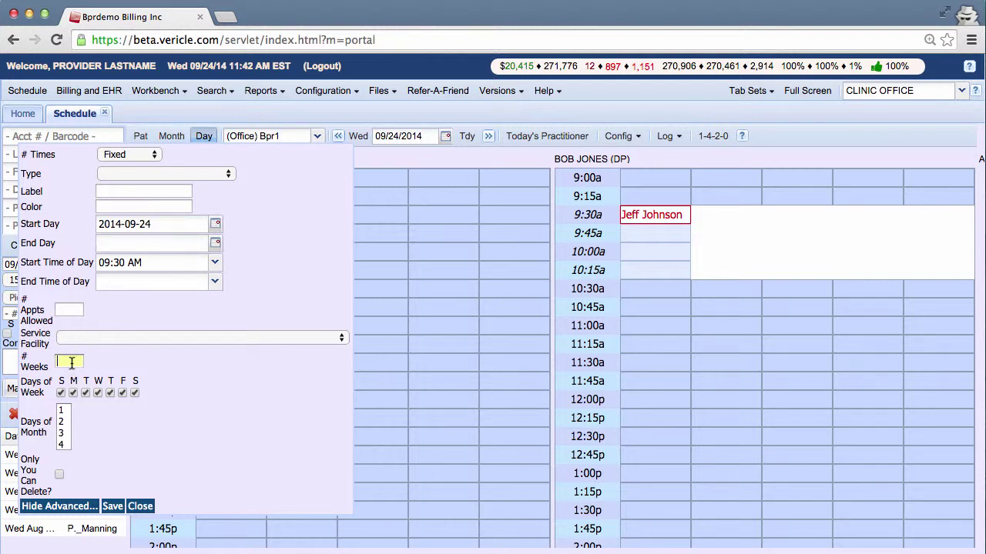
{"action": "type", "text": "6"}
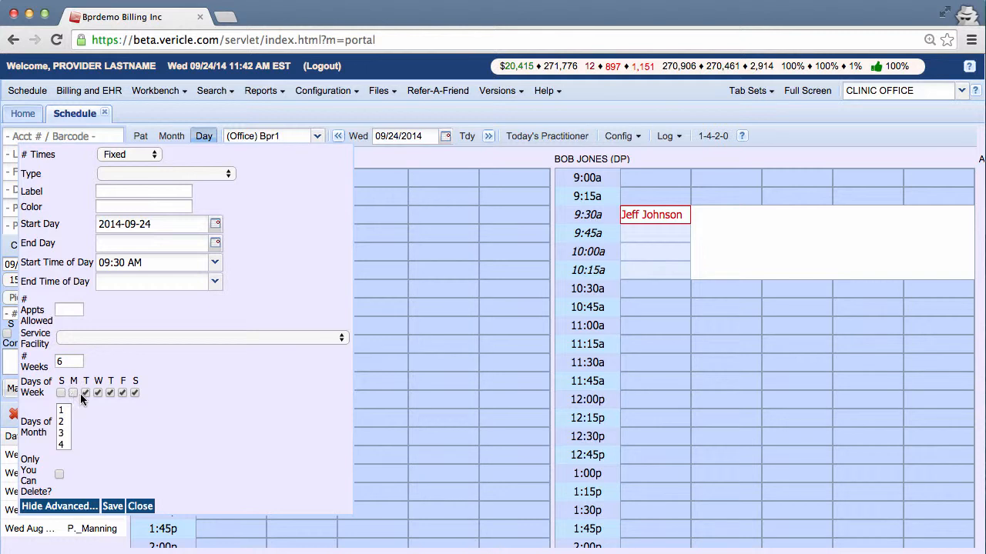
{"action": "left_click", "coordinate": [136, 393]}
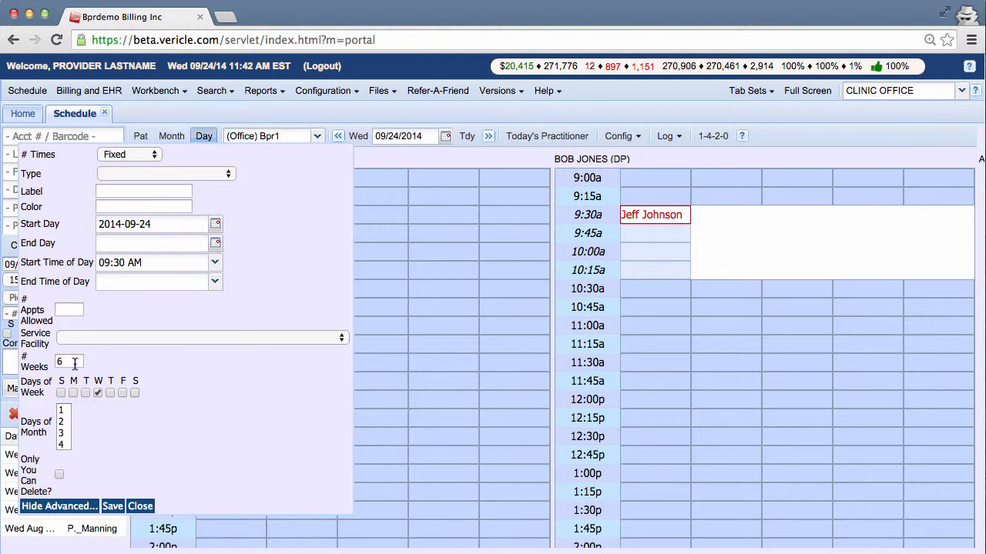
Step: Label the repeating block 'Seminar'
{"action": "left_click", "coordinate": [99, 393]}
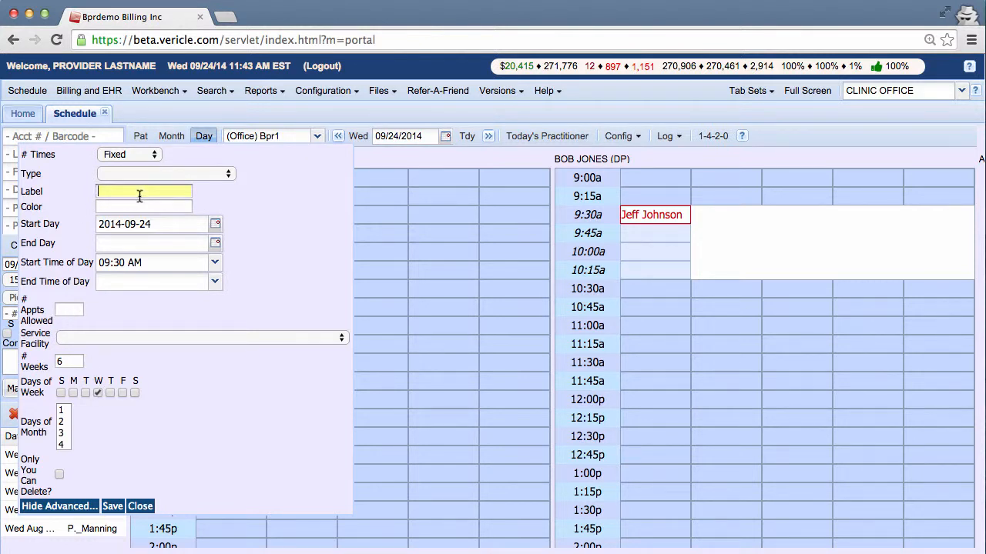
{"action": "type", "text": "Se"}
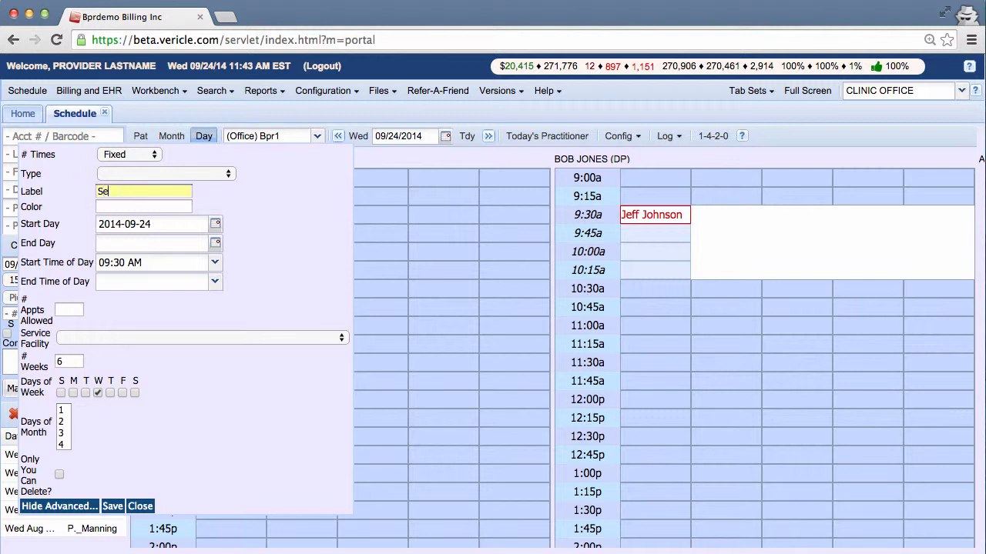
{"action": "type", "text": "minar"}
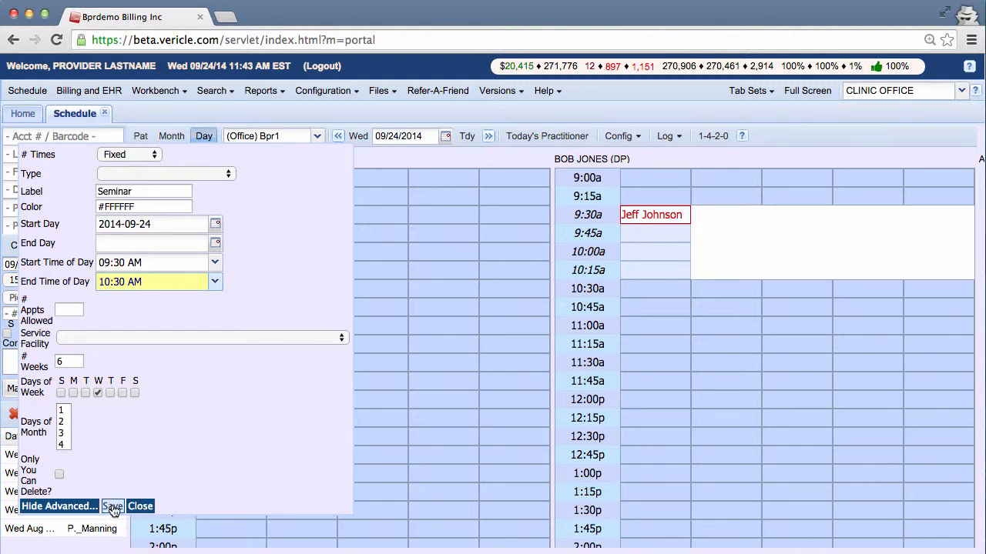
Step: Save the Seminar block and switch the schedule to Wednesday 10/08/2014
{"action": "left_click", "coordinate": [112, 505]}
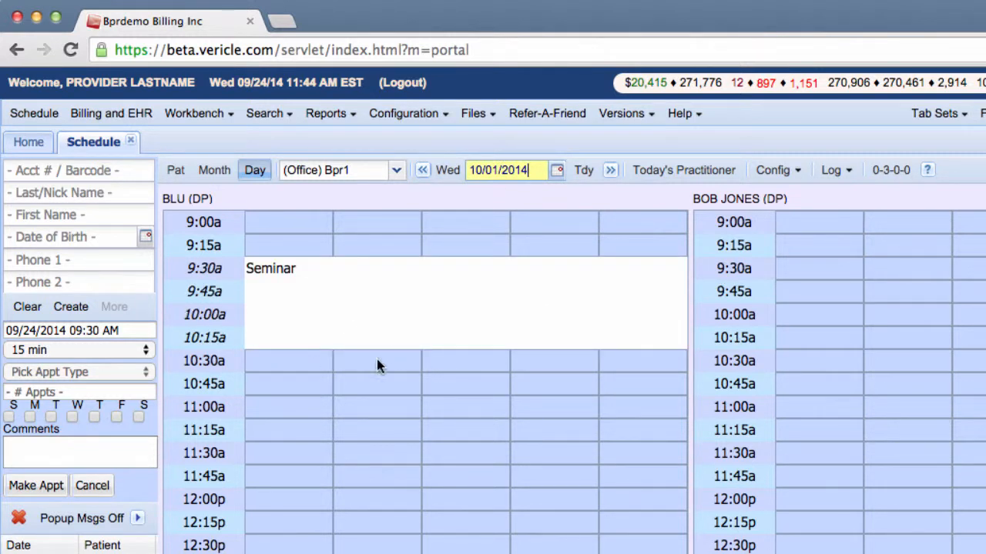
{"action": "mouse_move", "coordinate": [542, 218]}
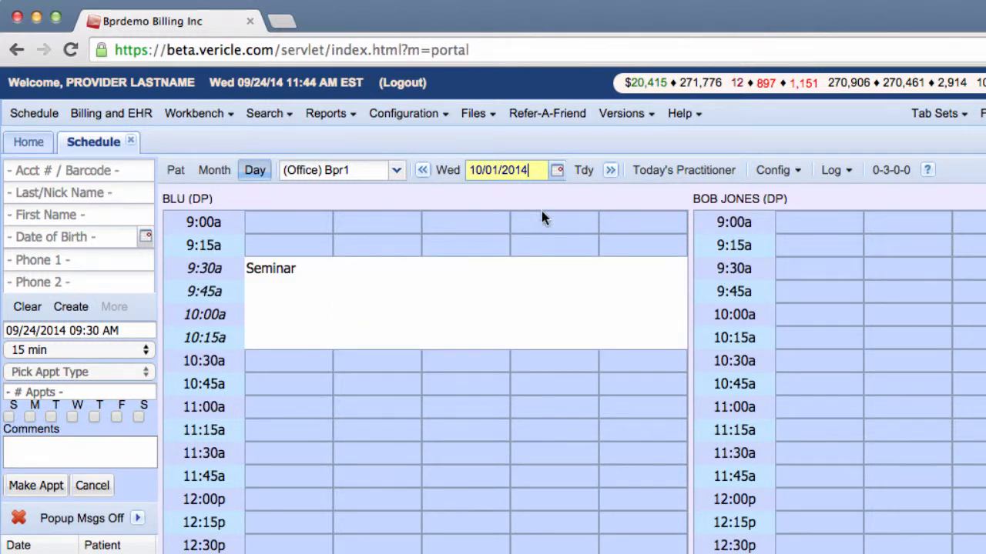
{"action": "left_click", "coordinate": [557, 170]}
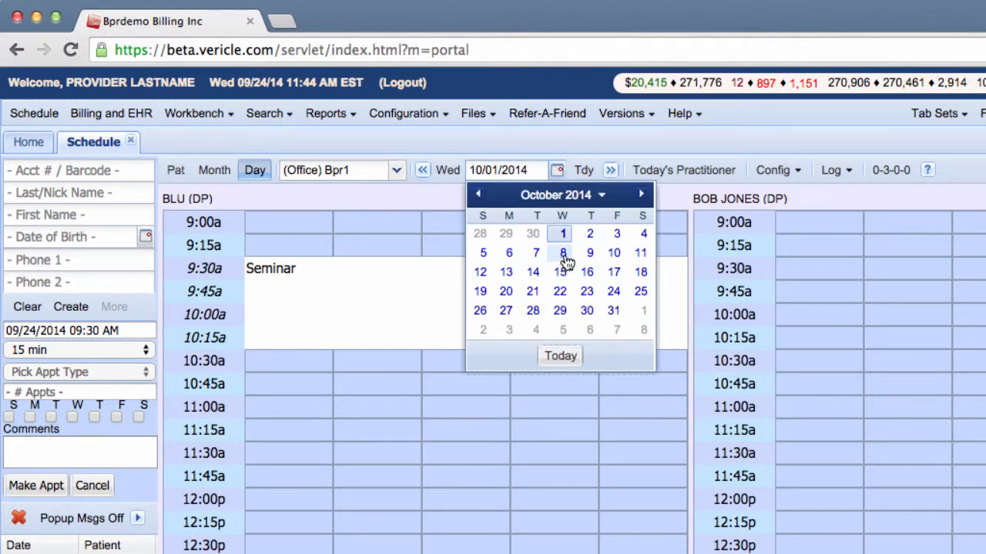
{"action": "left_click", "coordinate": [562, 253]}
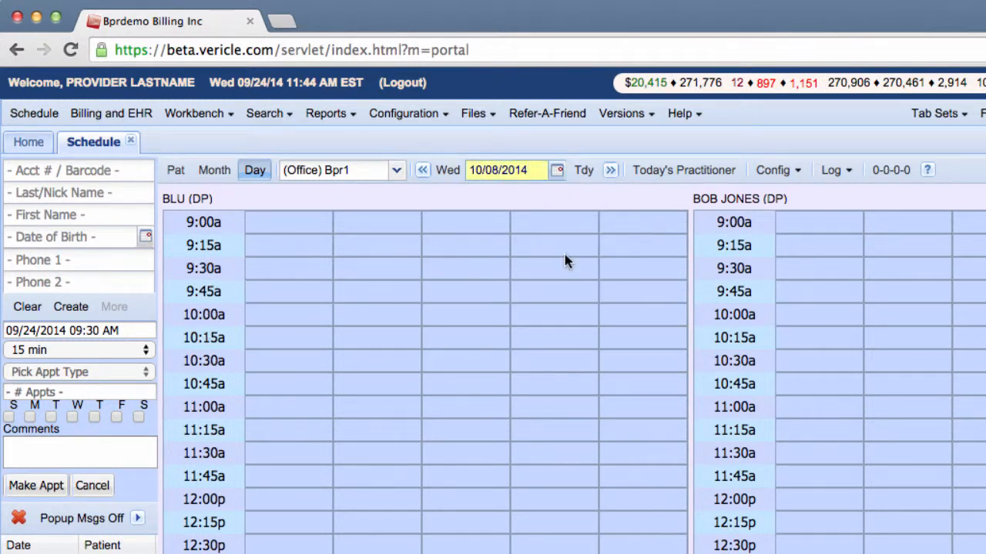